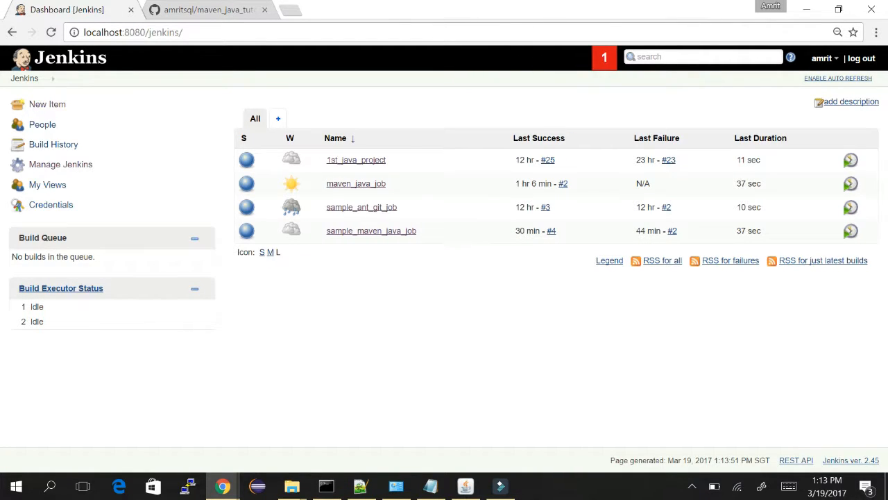
mouse_move(547, 66)
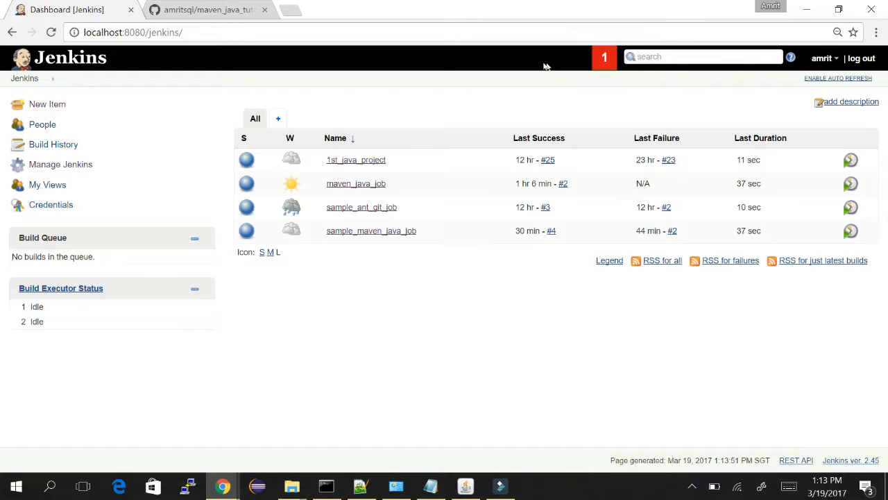
mouse_move(483, 59)
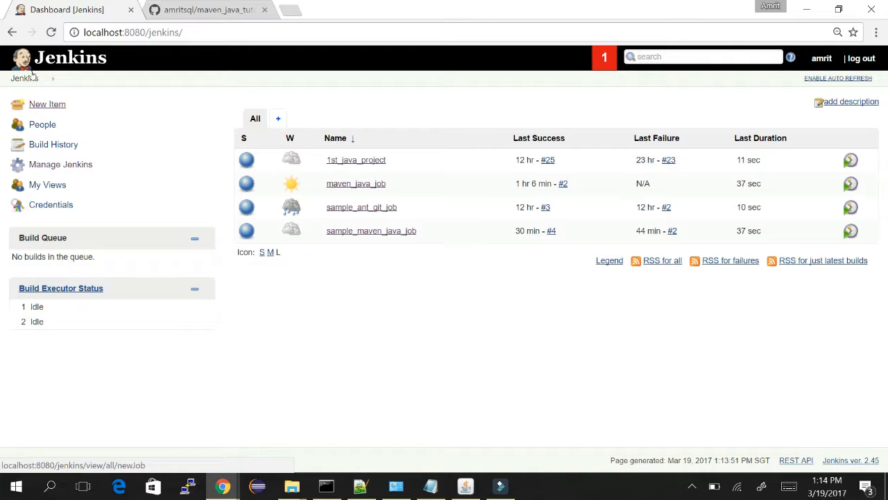
Open New Item from the dashboard and focus the empty item name field.
click(47, 103)
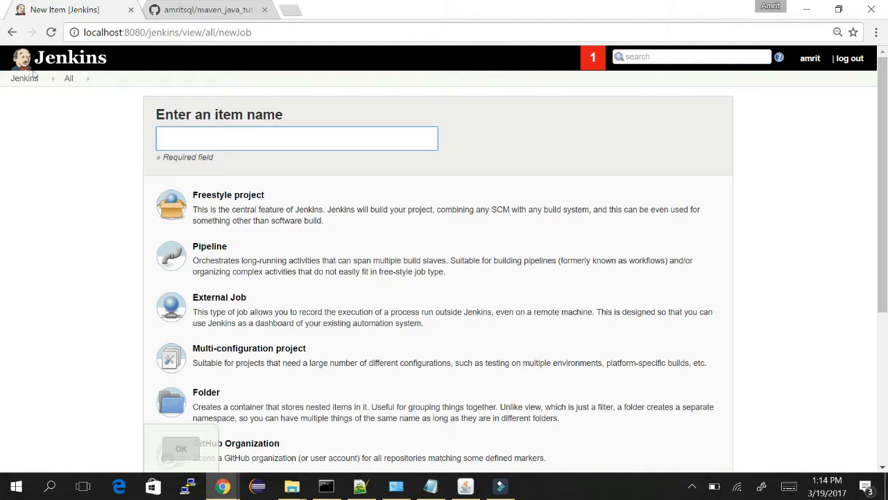
mouse_move(527, 151)
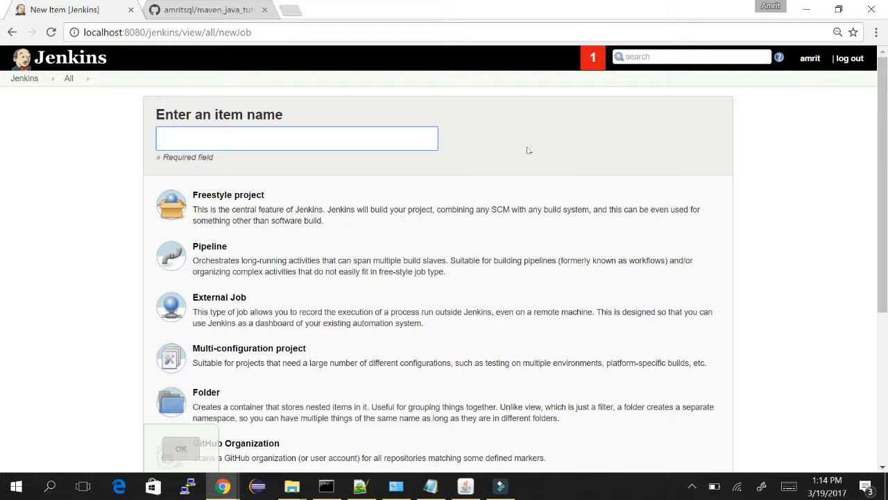
scroll(down, 3)
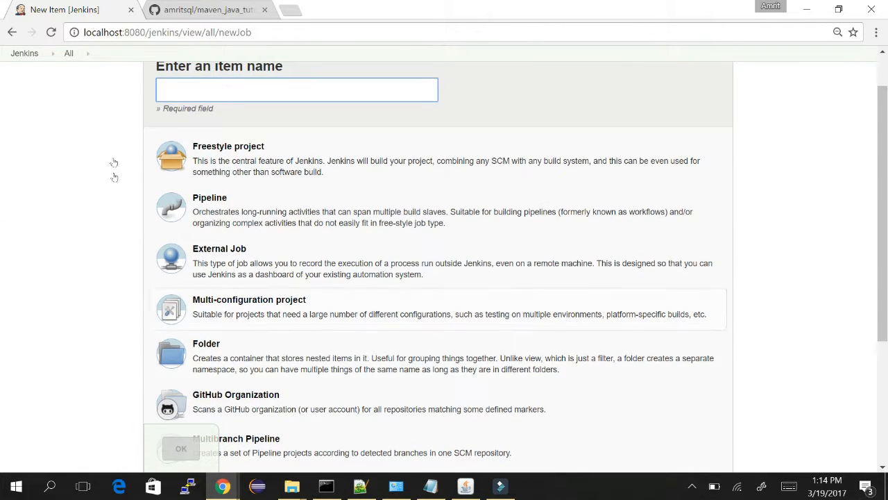
mouse_move(409, 289)
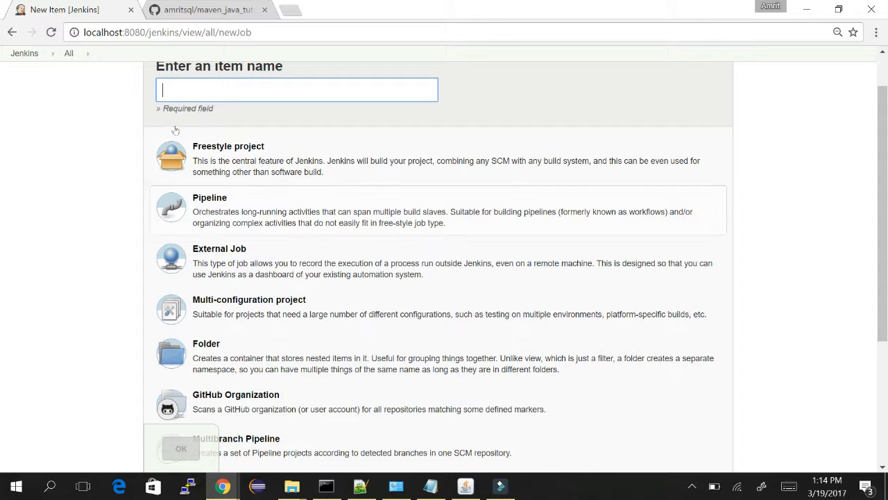
click(228, 145)
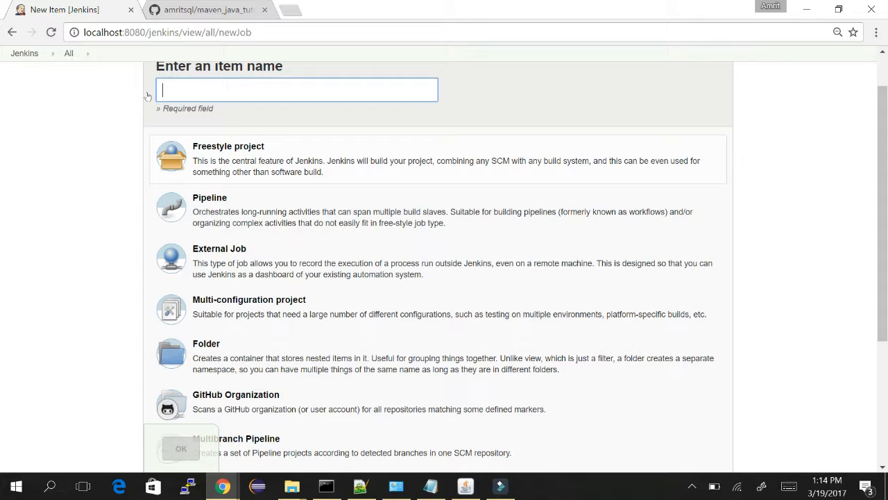
mouse_move(155, 110)
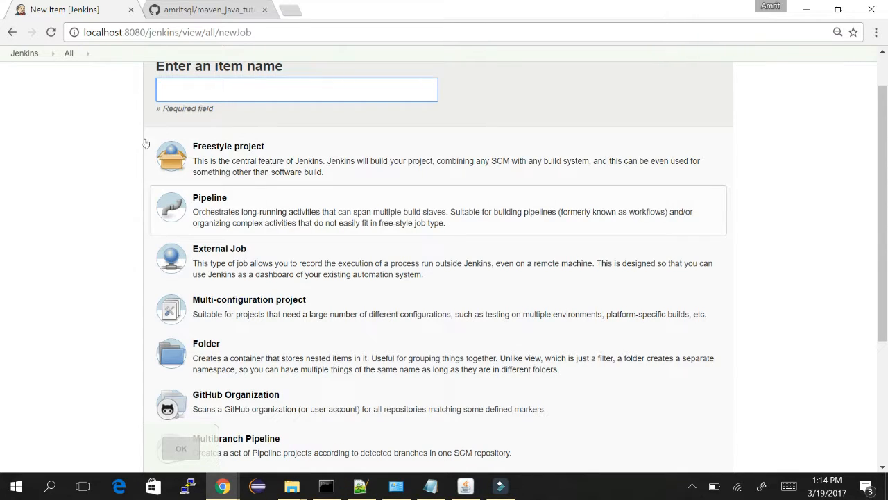
mouse_move(196, 156)
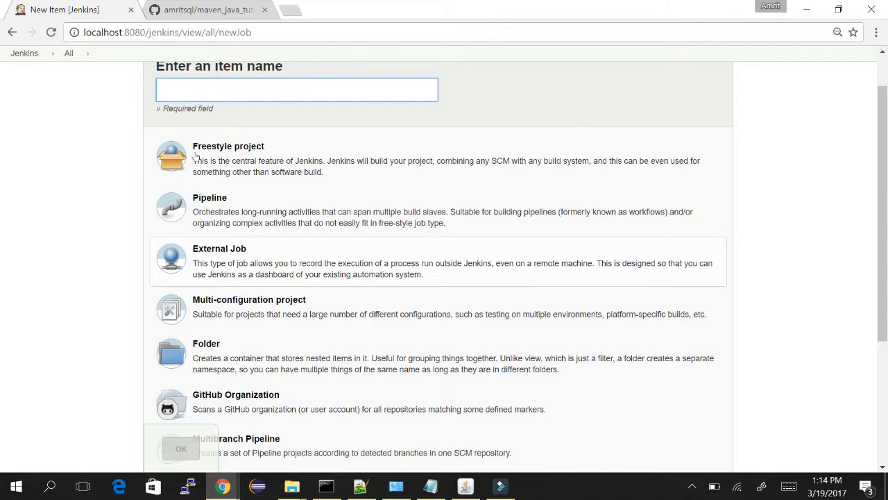
mouse_move(152, 179)
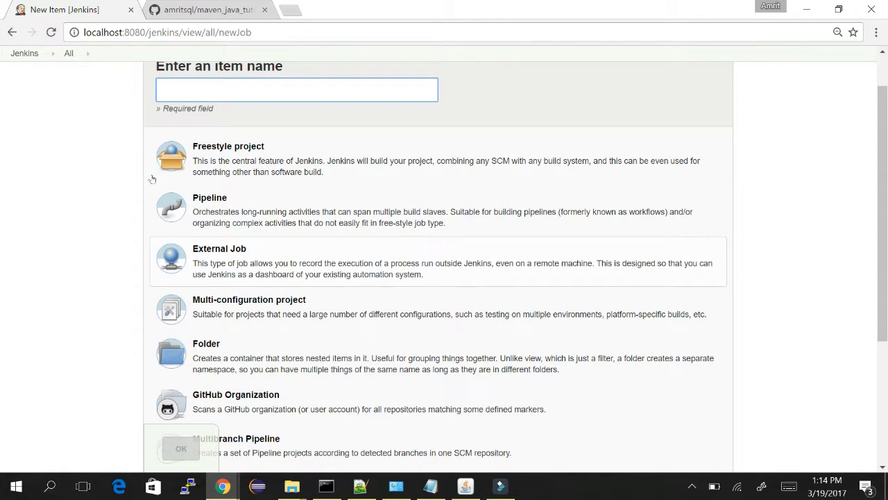
mouse_move(438, 189)
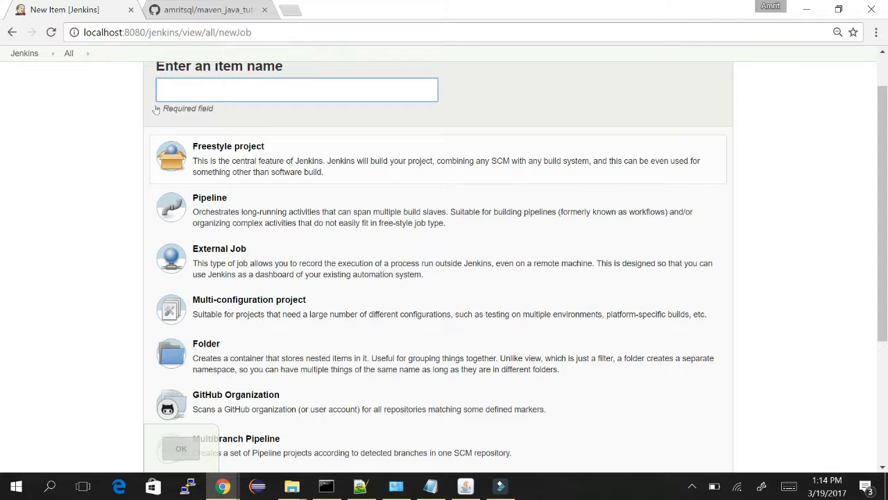
Name the item 'tutorial-1st_job', choose Freestyle project, and confirm with OK.
click(431, 486)
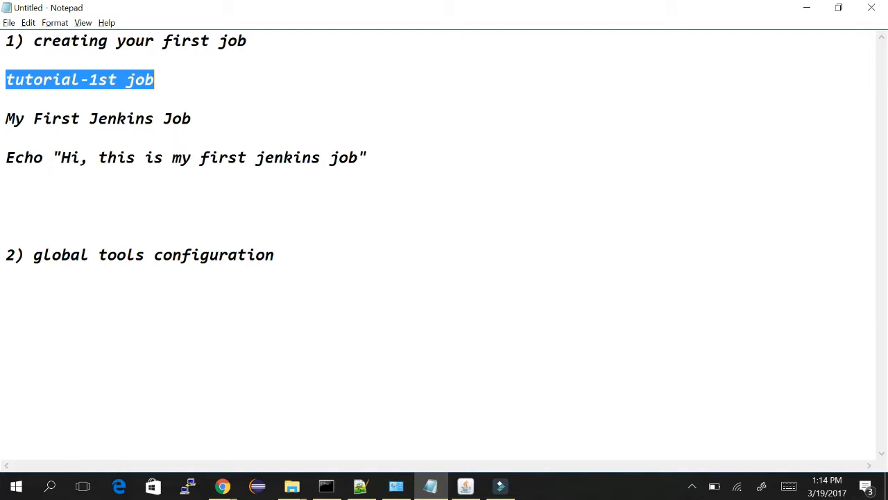
click(222, 485)
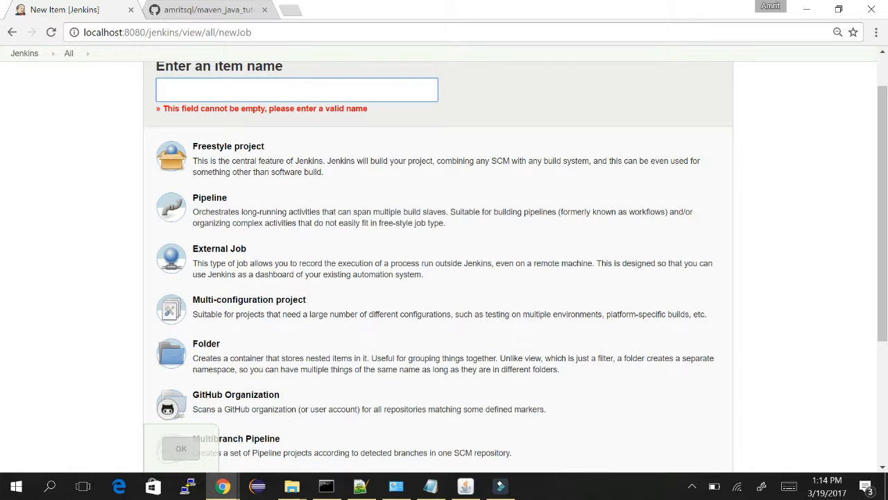
text(tutorial-1st job)
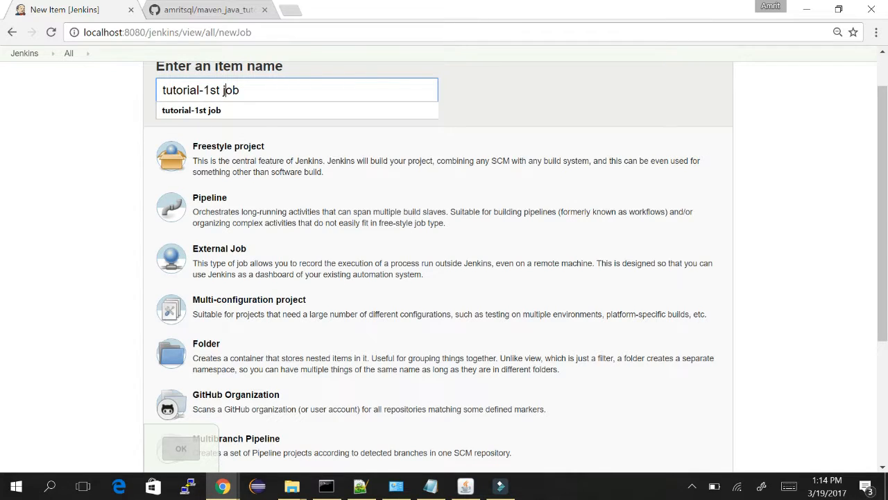
key(Backspace)
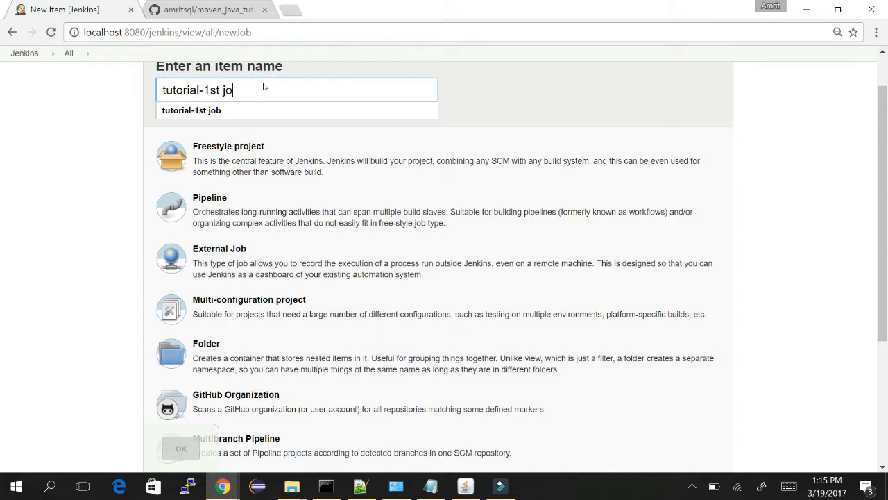
key(BackSpace)
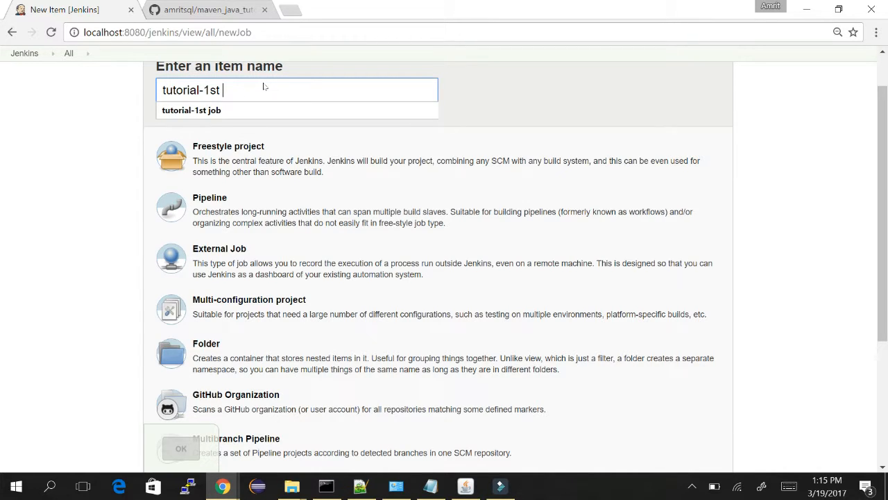
text(_job)
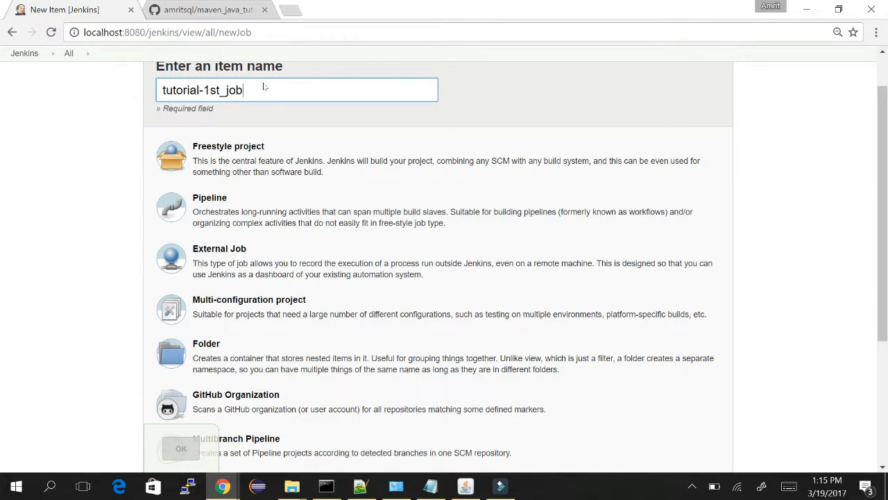
click(271, 154)
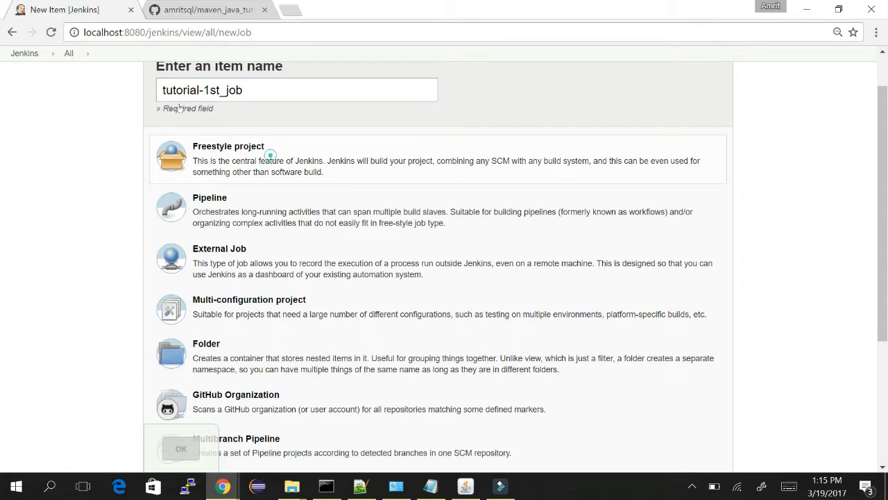
click(270, 155)
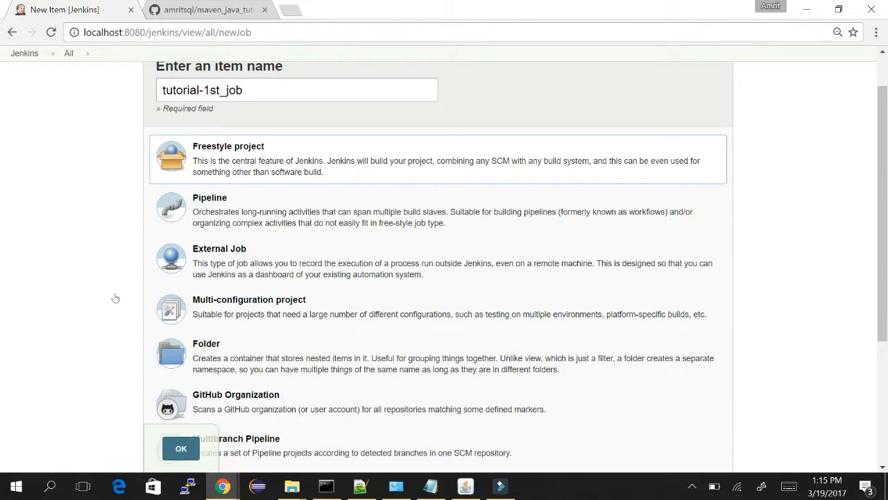
click(181, 448)
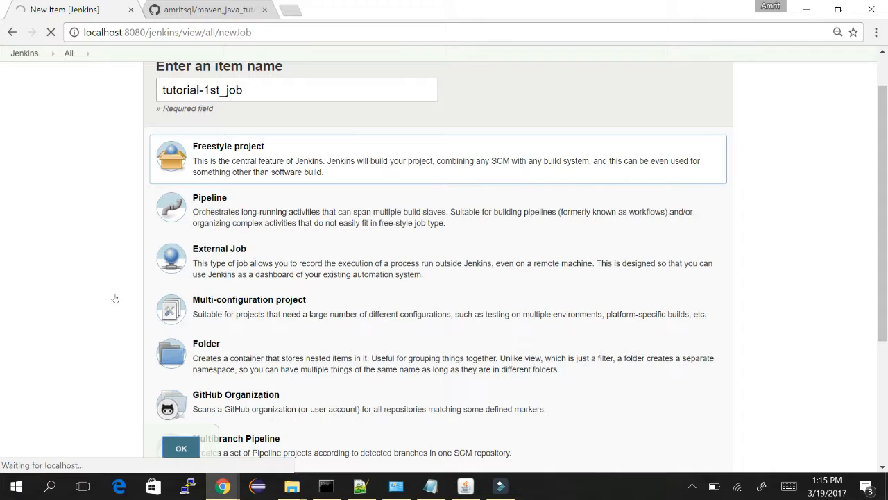
Jump to the Source Code Management section of the tutorial-1st_job configure page.
click(180, 449)
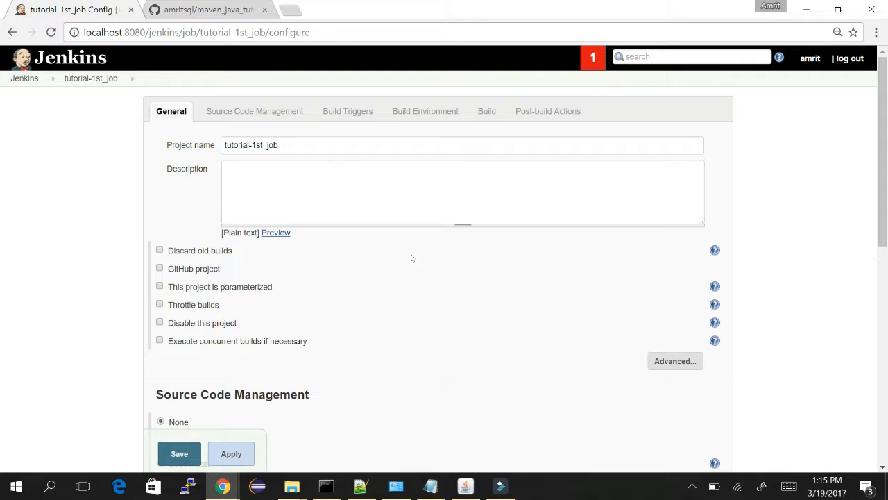
mouse_move(314, 204)
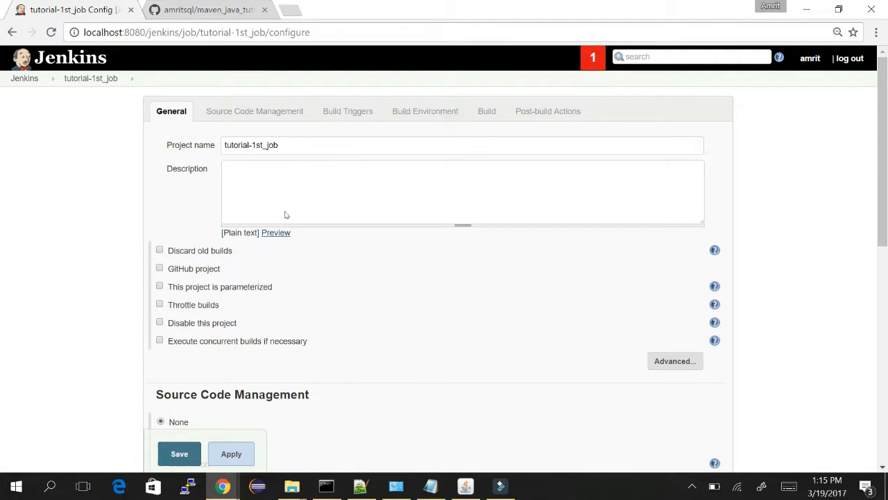
scroll(down, 3)
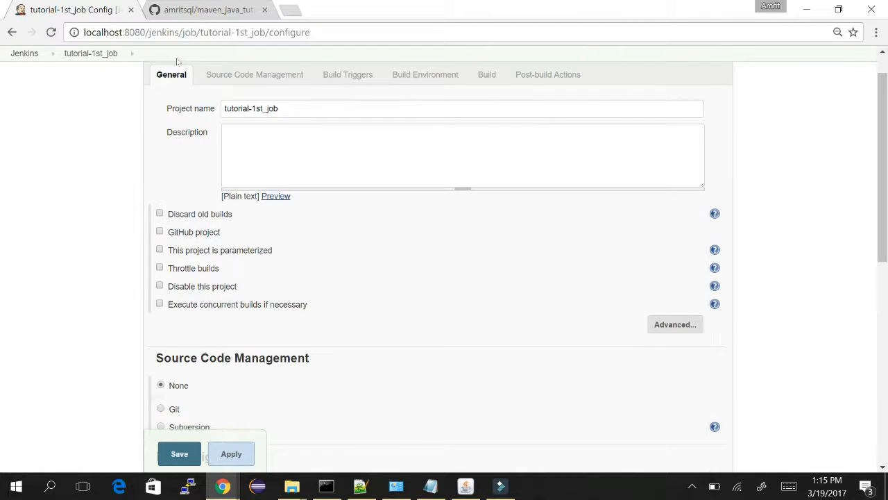
click(255, 74)
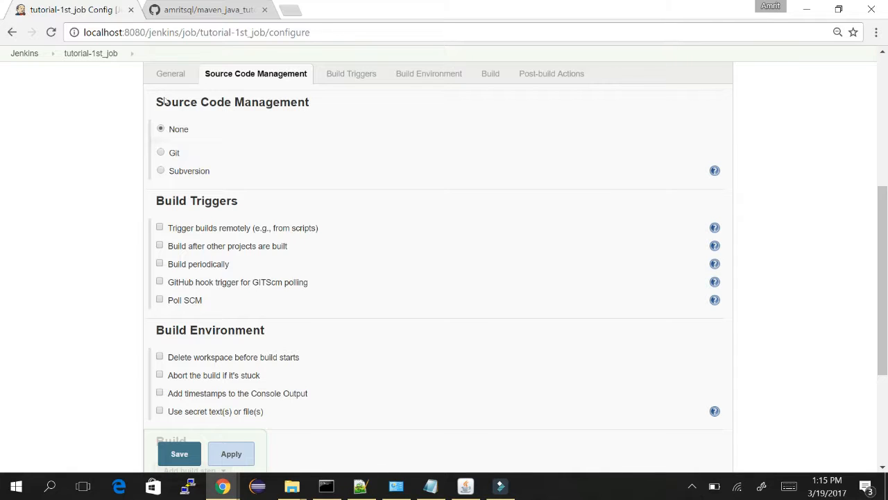
click(348, 73)
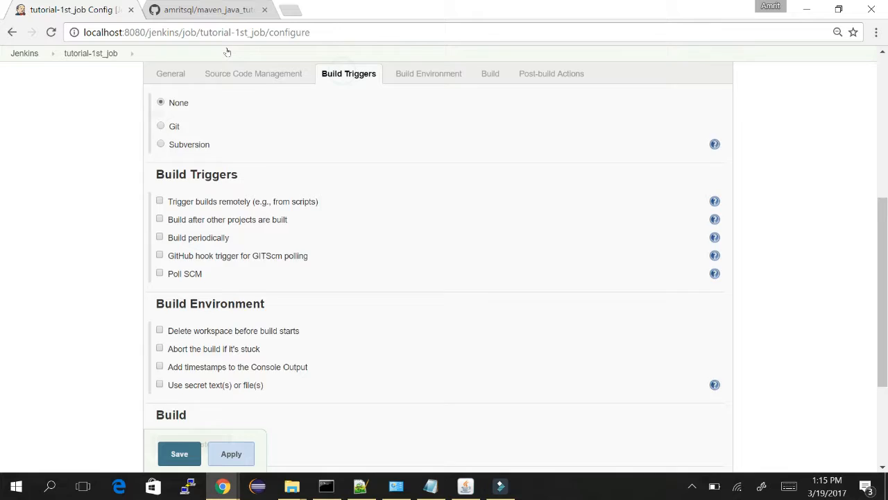
scroll(down, 3)
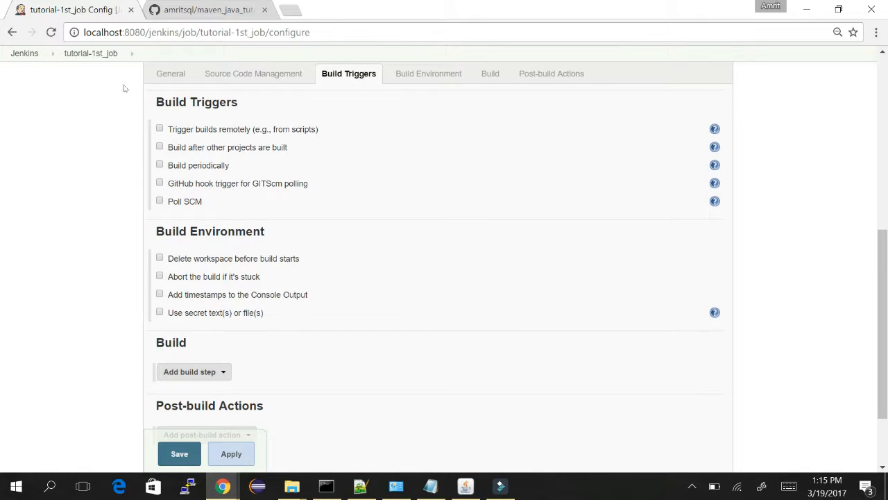
mouse_move(108, 111)
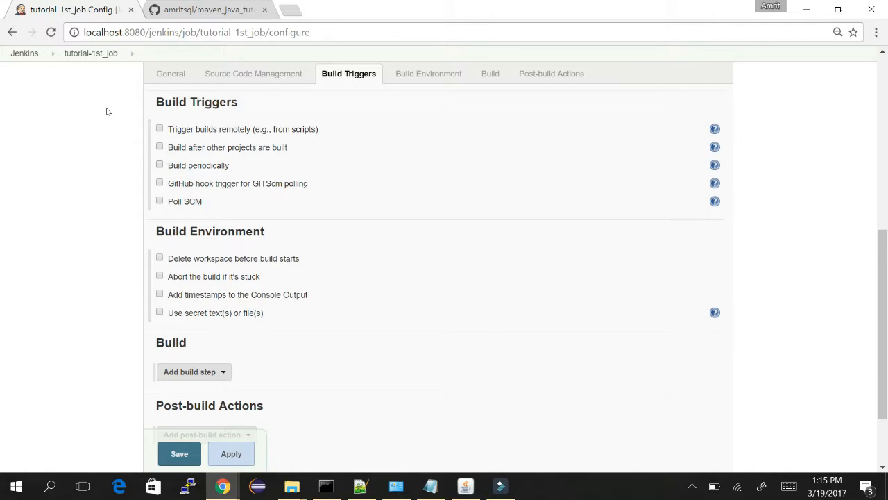
click(159, 165)
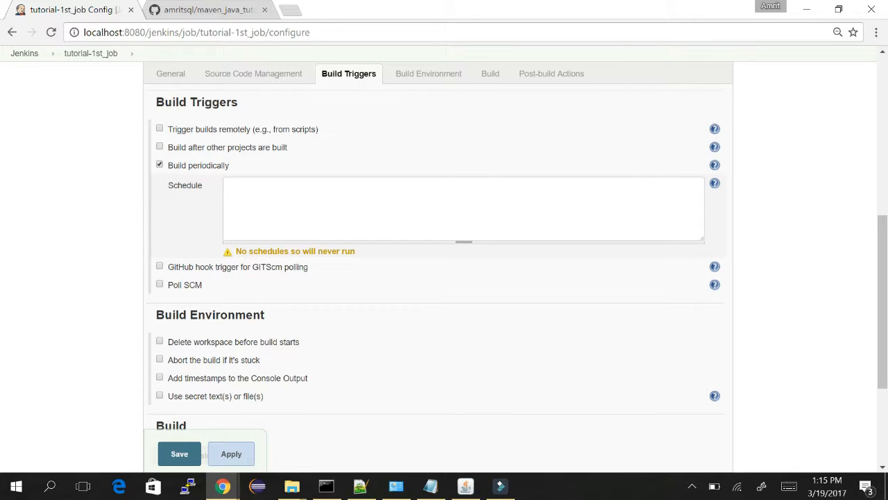
click(159, 165)
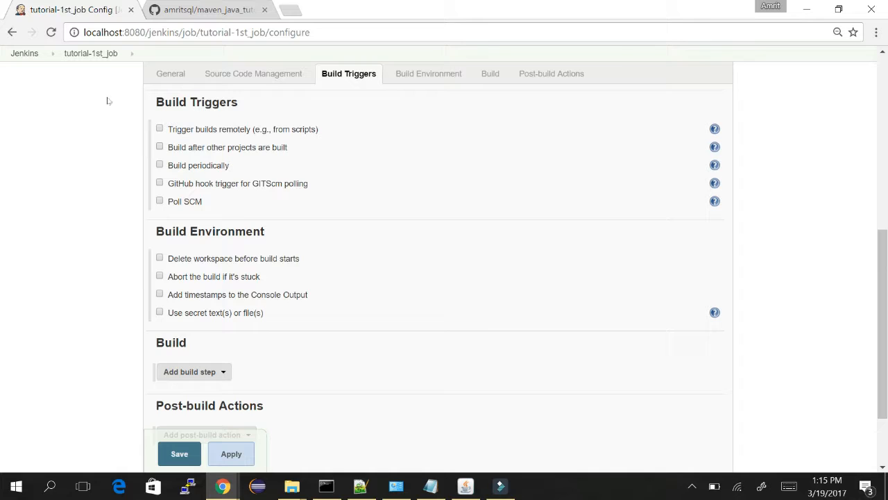
click(160, 147)
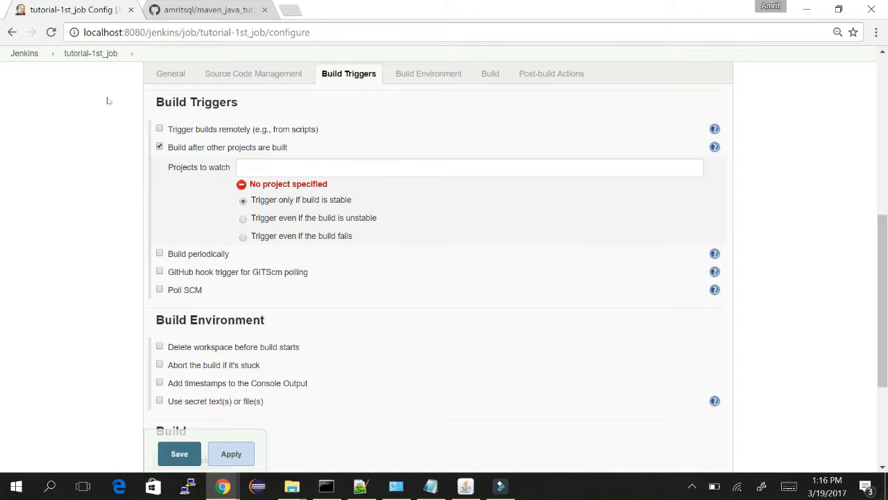
click(160, 147)
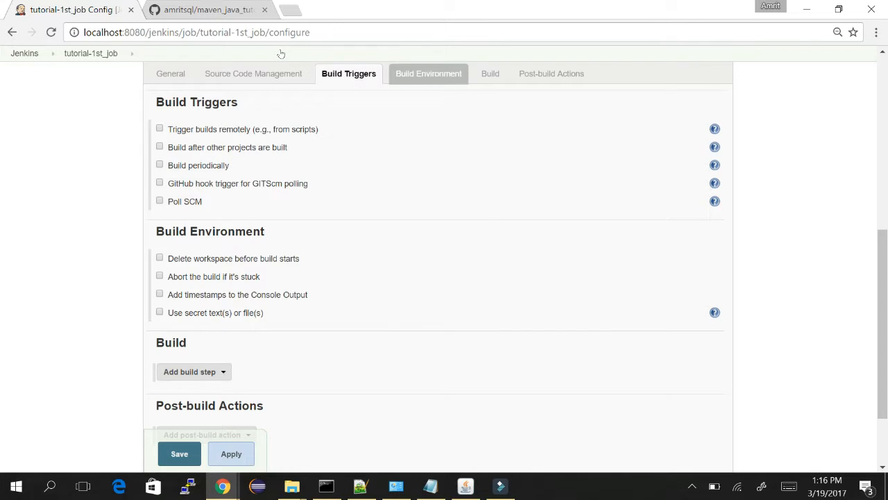
click(428, 73)
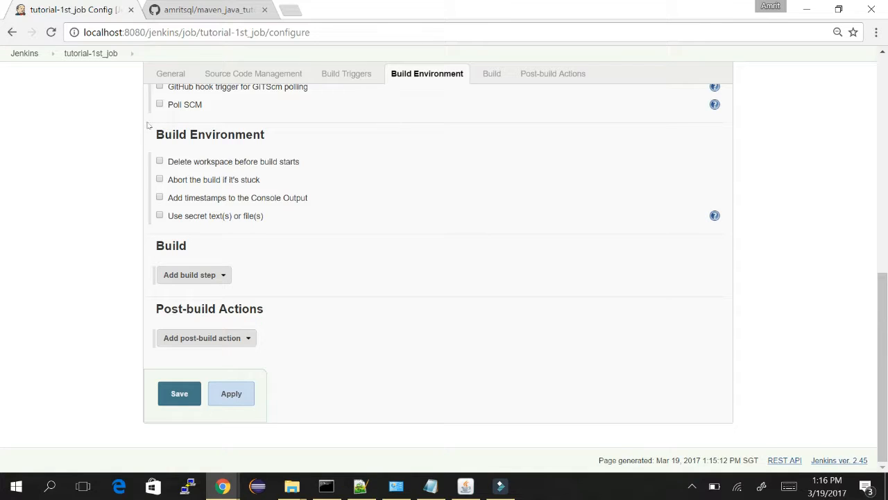
mouse_move(164, 120)
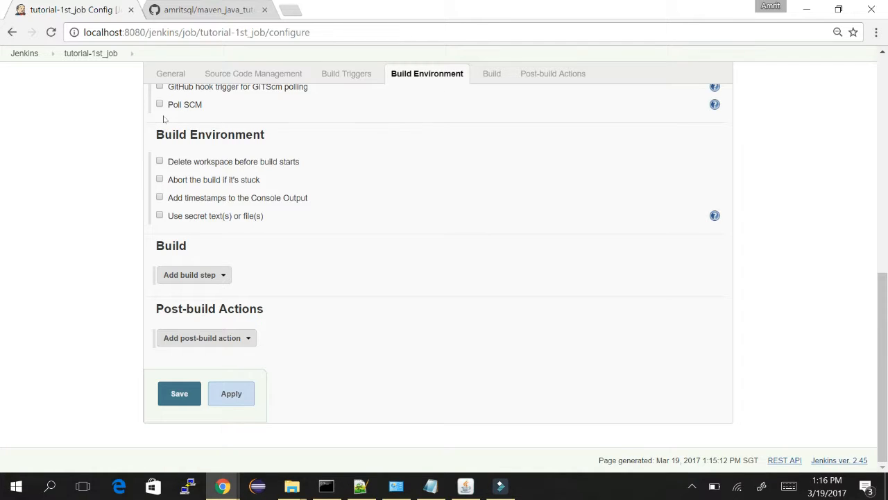
mouse_move(105, 110)
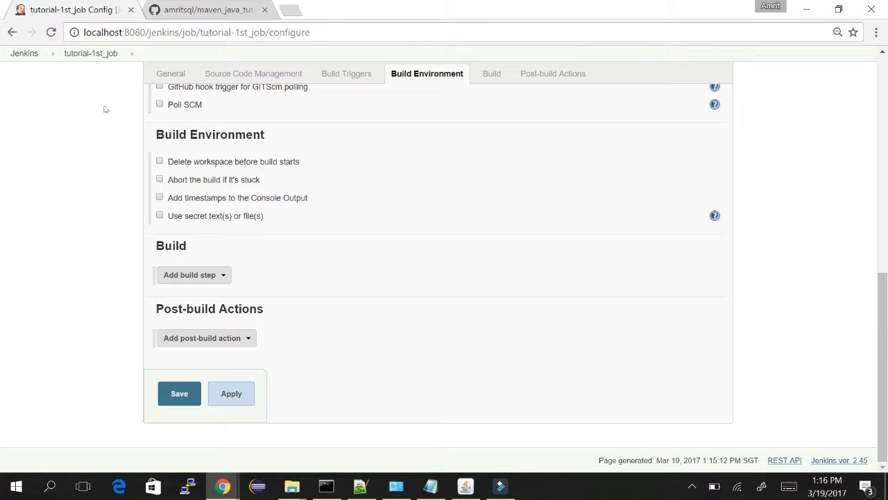
click(160, 161)
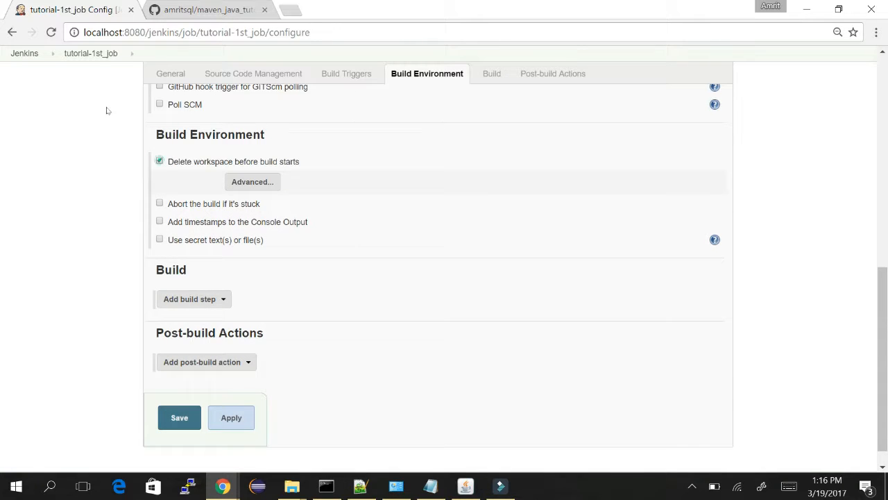
click(159, 160)
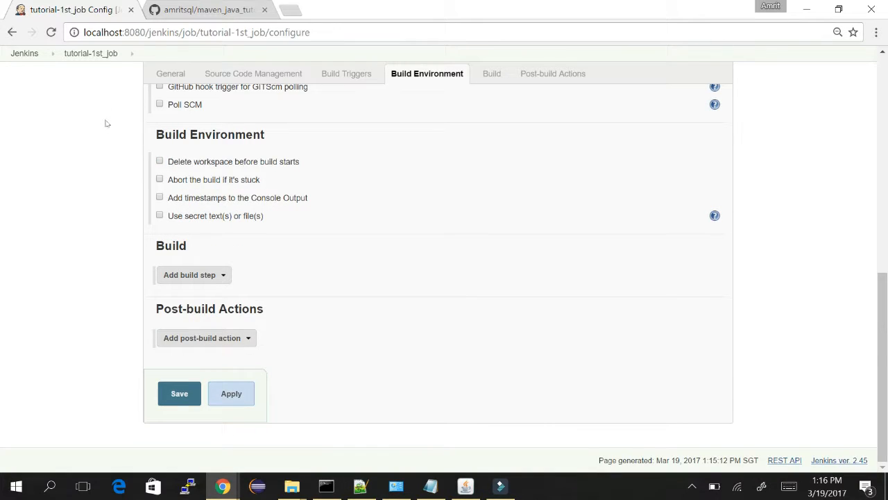
click(159, 178)
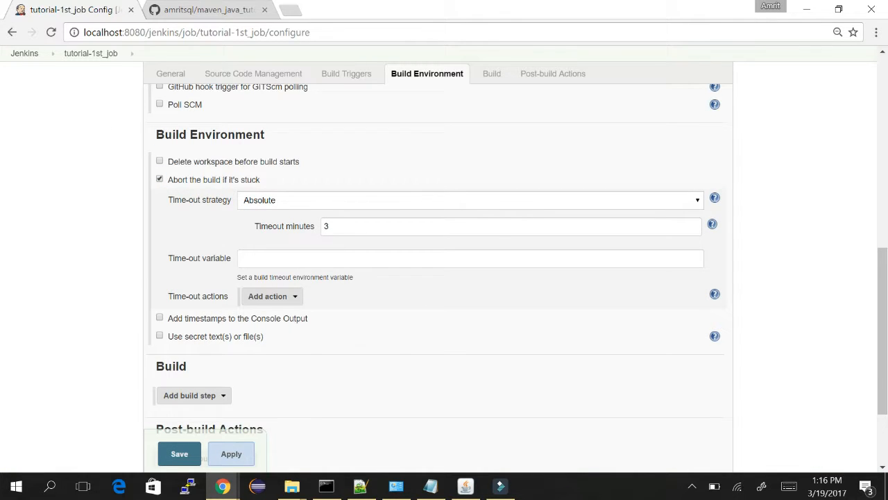
click(160, 179)
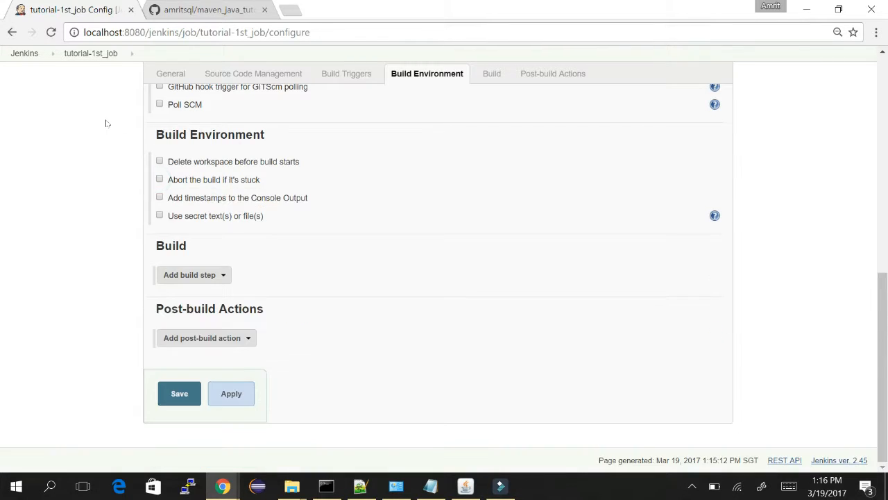
mouse_move(107, 137)
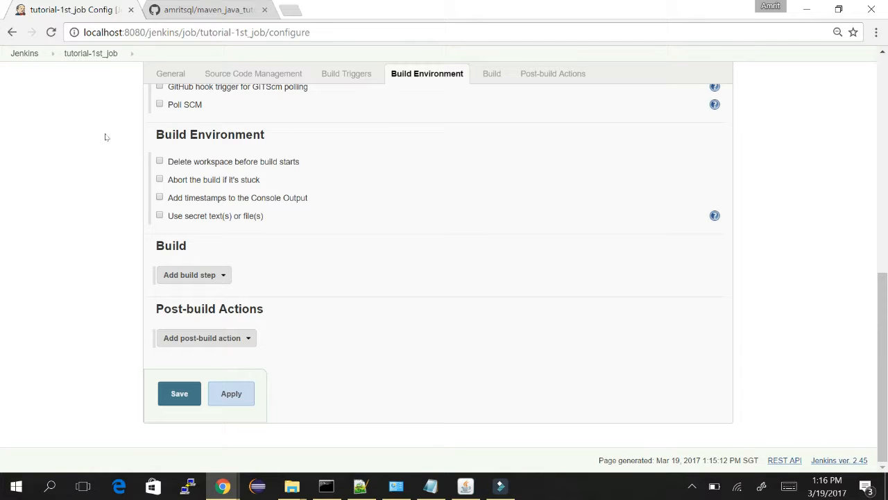
click(160, 197)
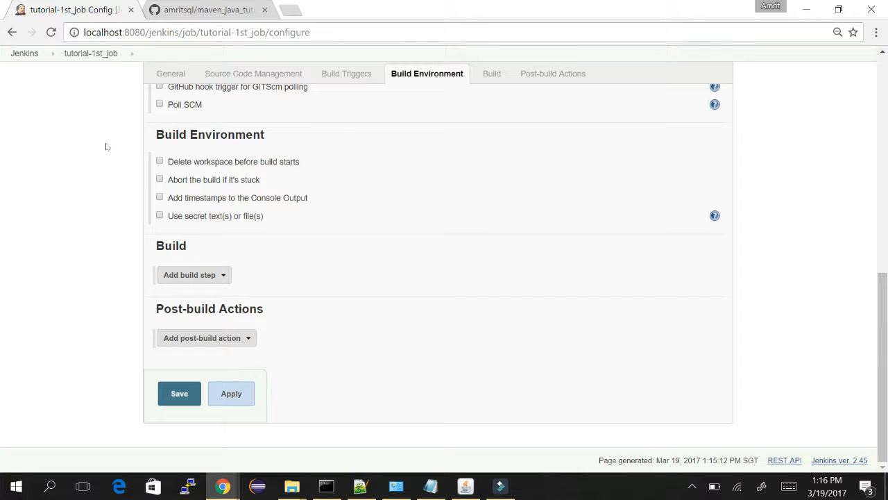
mouse_move(149, 186)
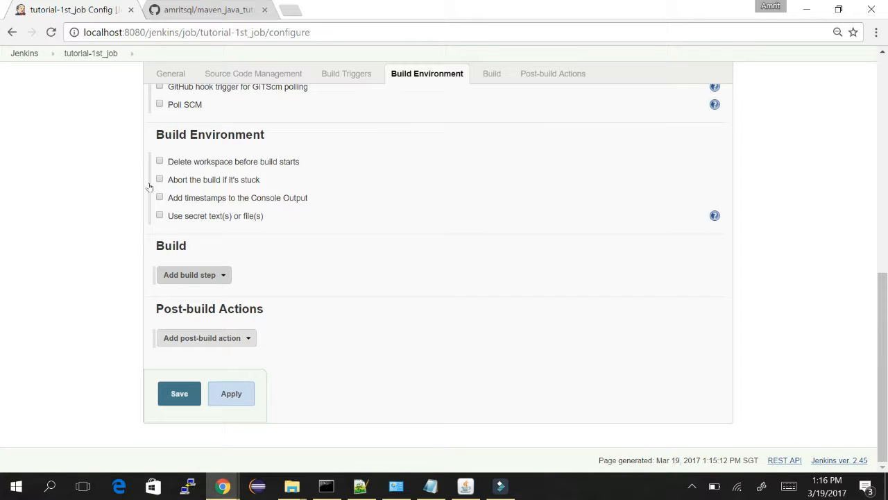
click(487, 73)
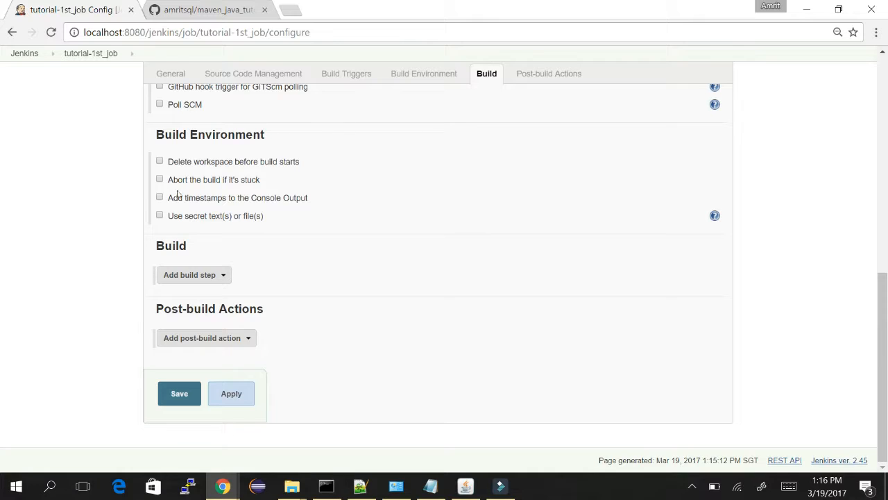
mouse_move(145, 190)
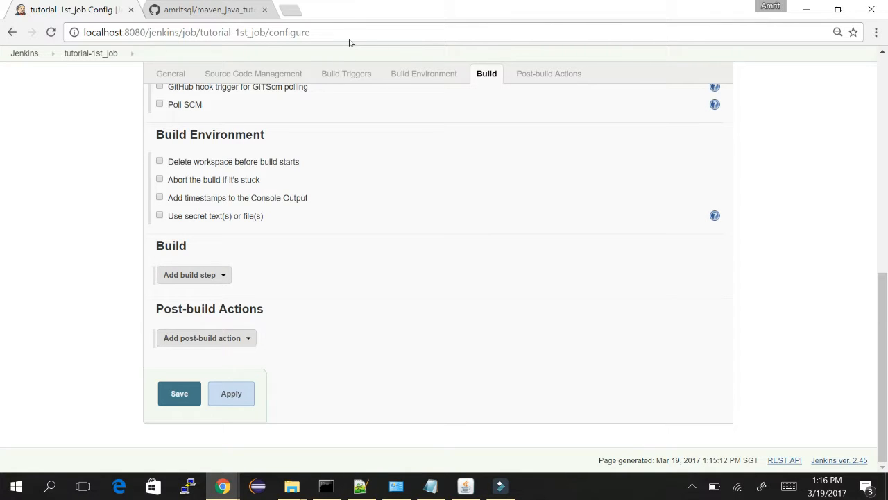
click(549, 73)
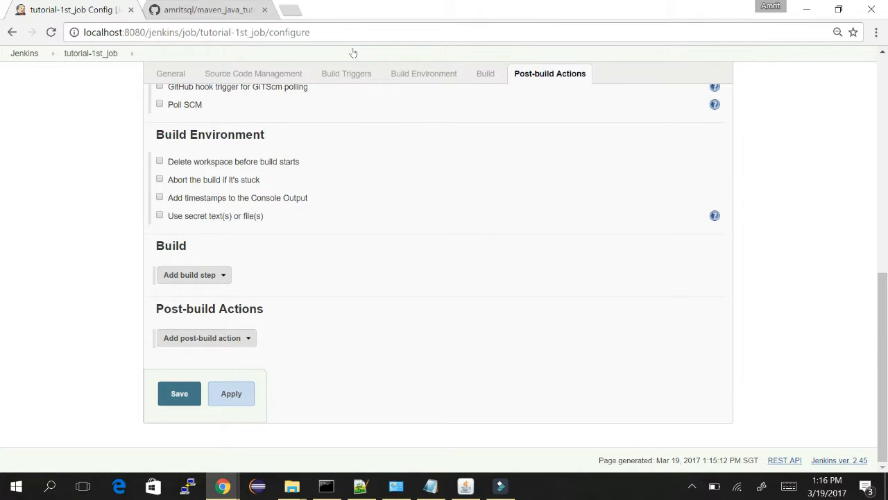
mouse_move(139, 218)
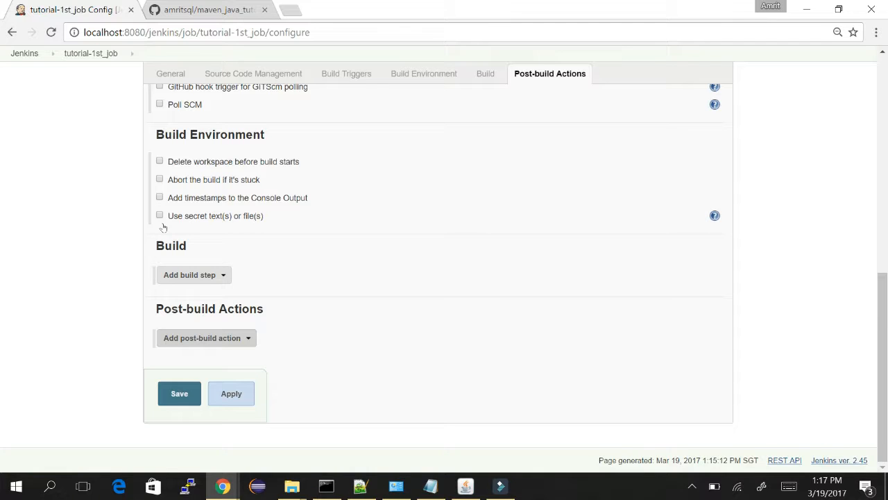
click(202, 338)
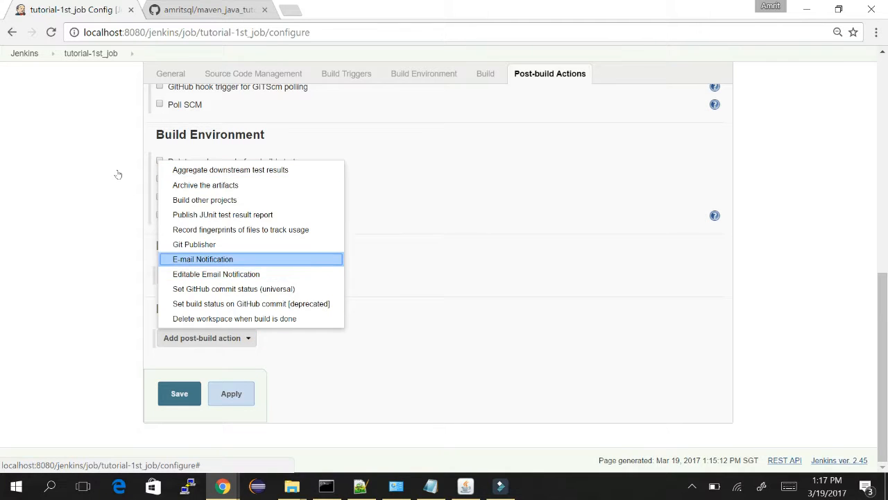
mouse_move(133, 175)
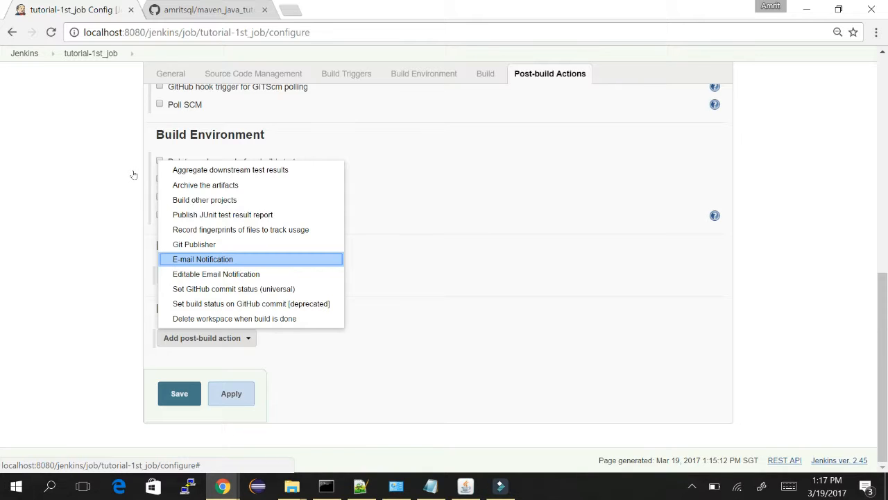
mouse_move(194, 189)
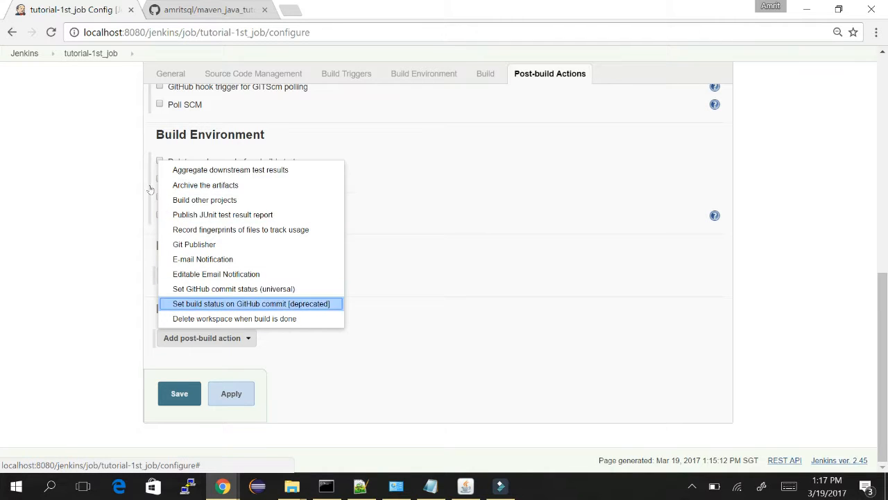
mouse_move(215, 274)
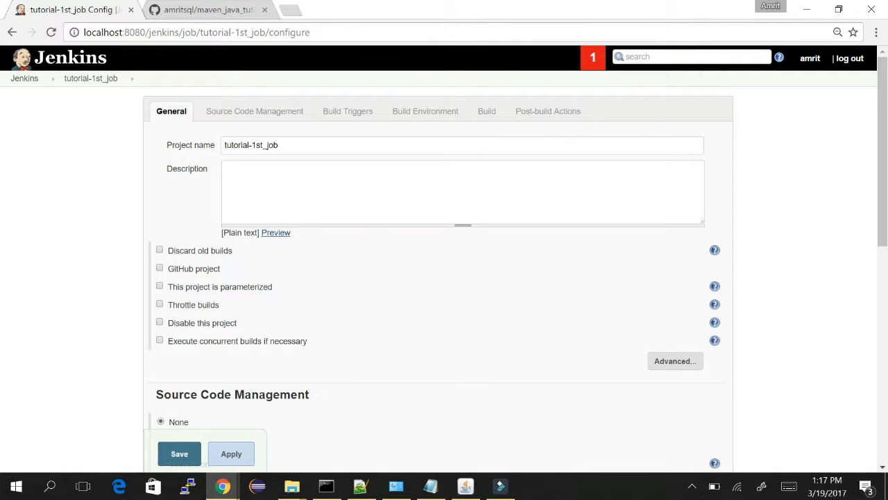
Enter 'My First Jenkins Job' as the job description, then review Build Triggers and Build Environment.
click(430, 486)
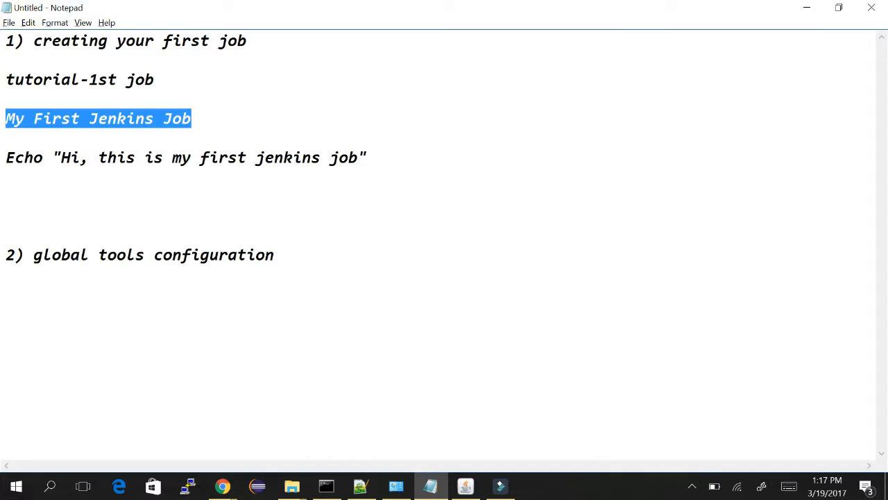
click(222, 485)
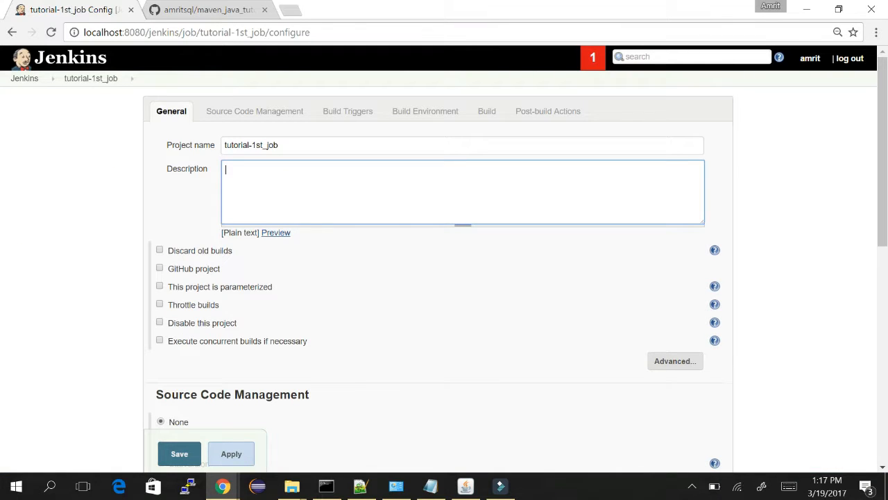
text(My First Jenkins Job)
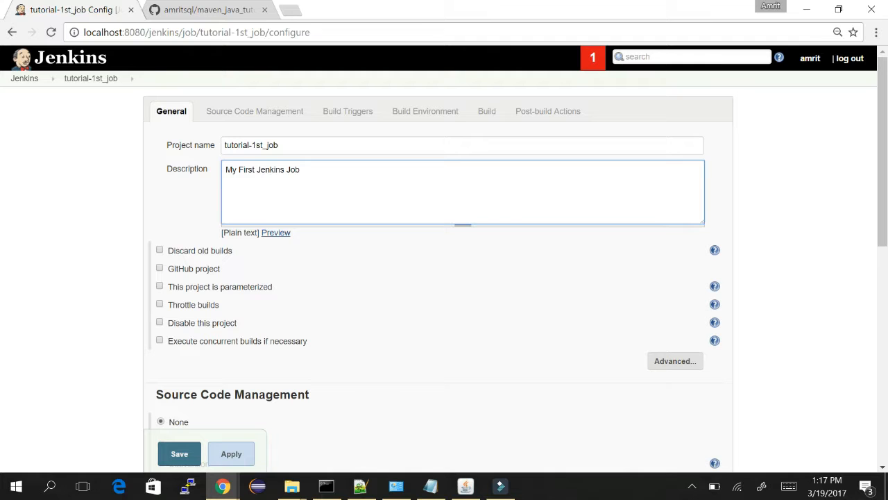
scroll(down, 3)
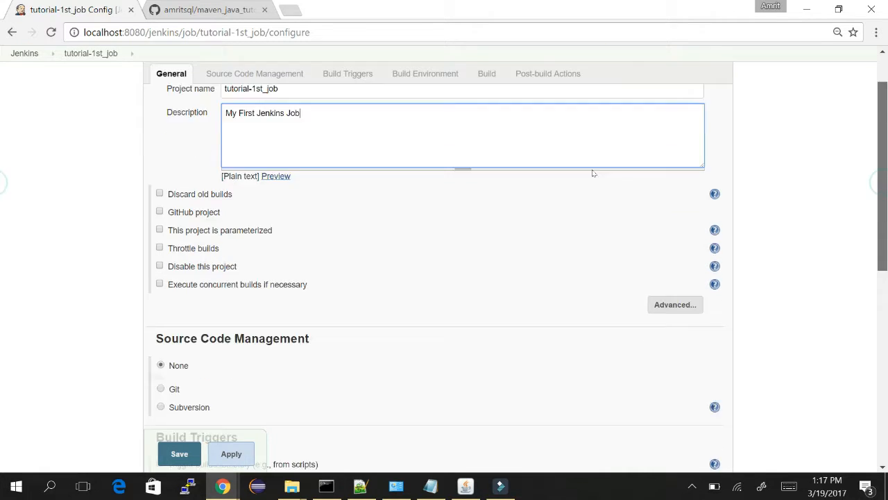
click(349, 73)
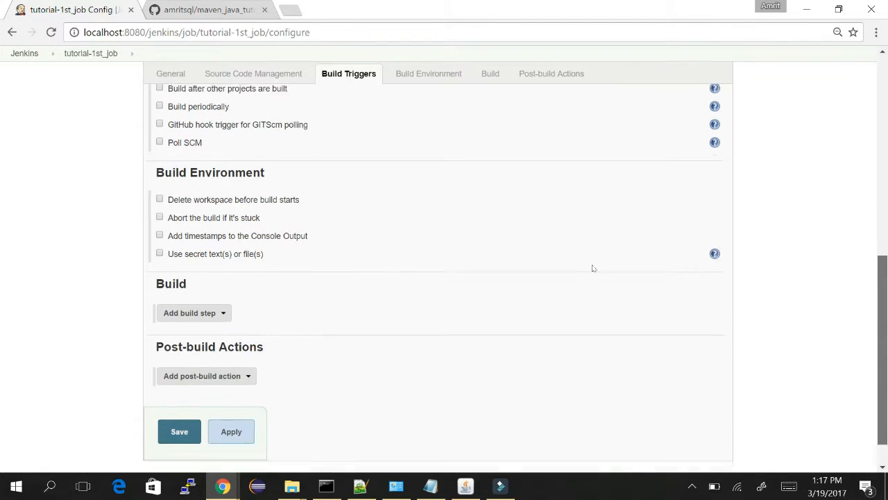
click(427, 73)
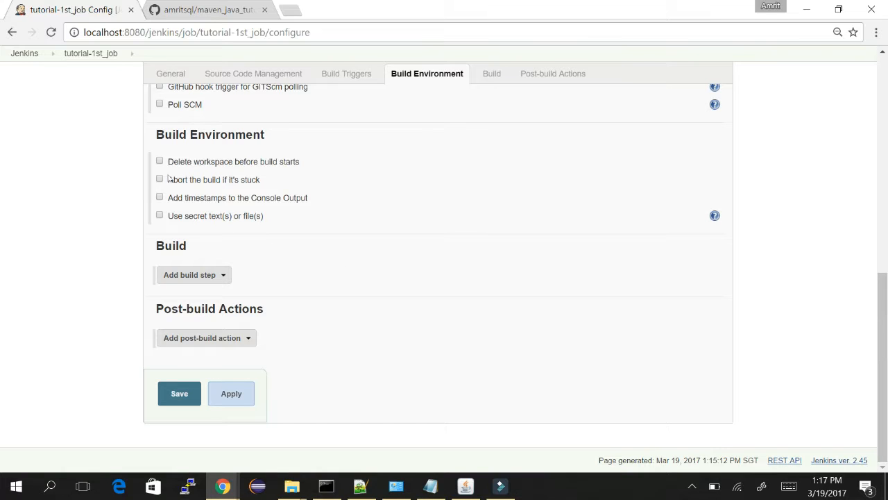
Add an 'Execute Windows batch command' build step from the Add build step menu.
click(193, 274)
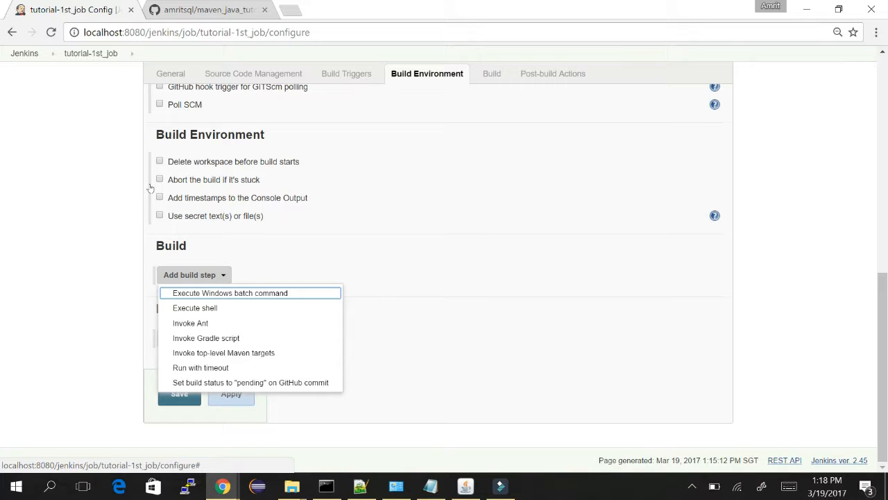
mouse_move(191, 140)
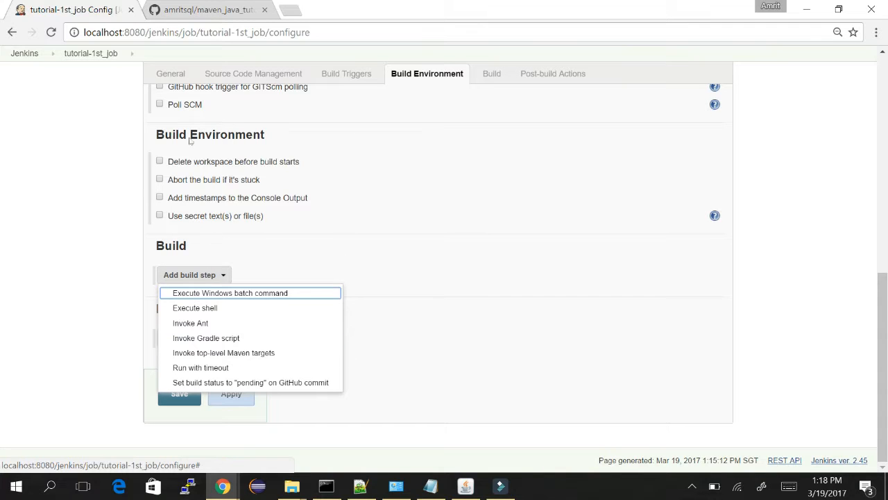
mouse_move(230, 292)
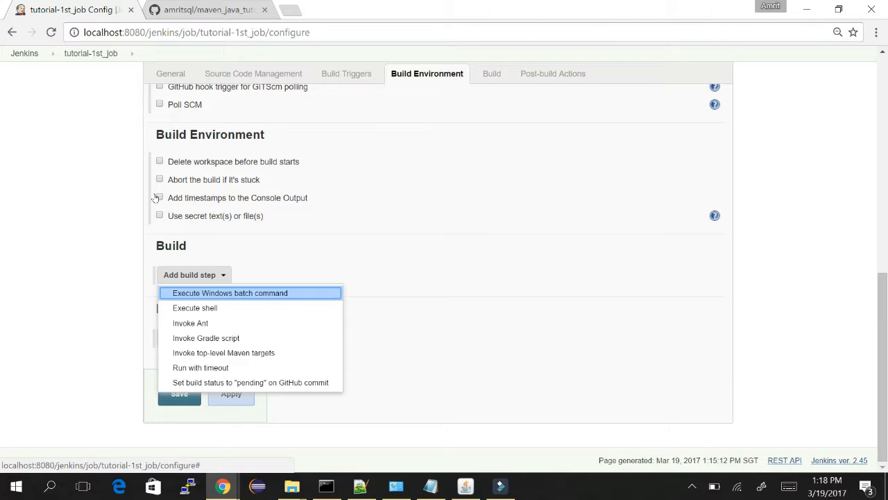
mouse_move(184, 199)
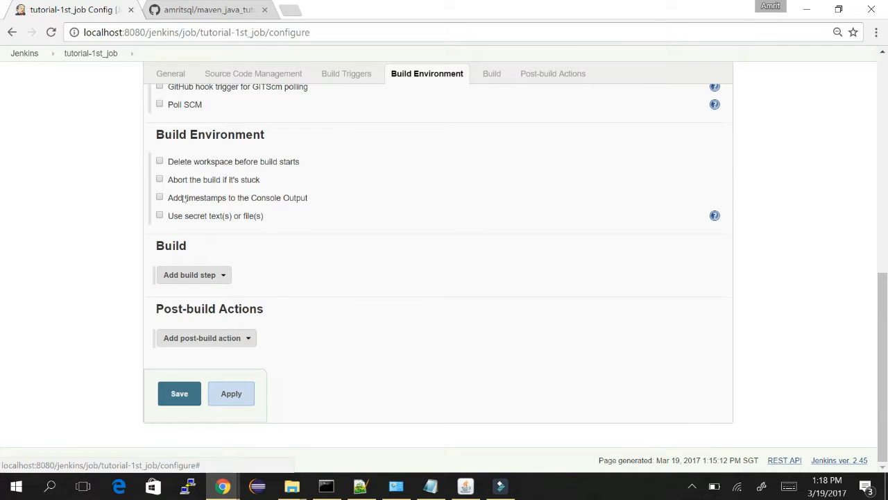
click(194, 275)
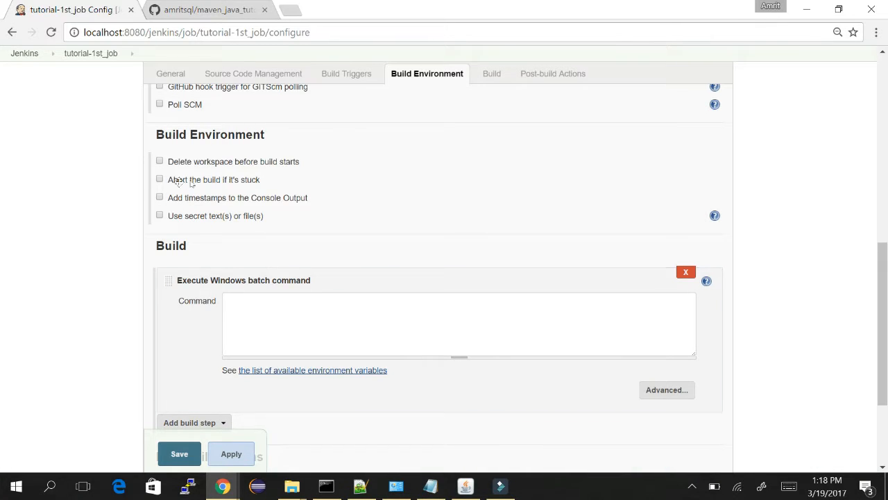
Enter Echo "Hi, this is my first jenkins job" in the batch command box.
click(459, 324)
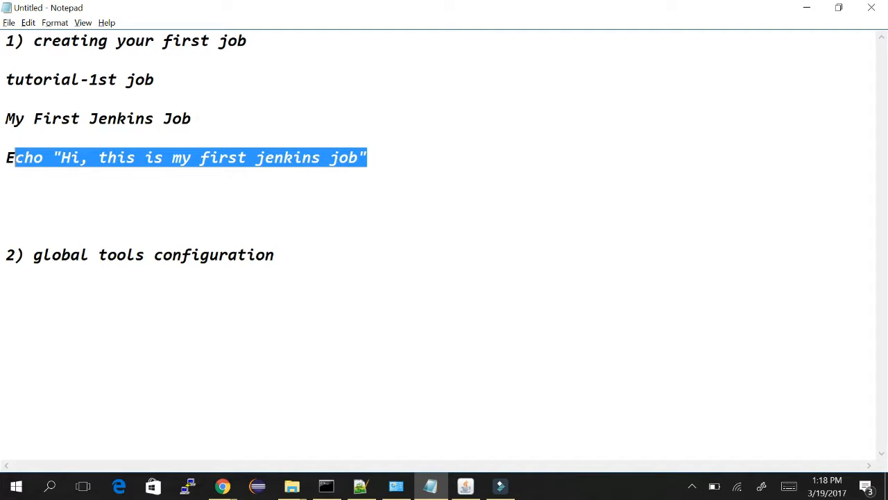
click(222, 486)
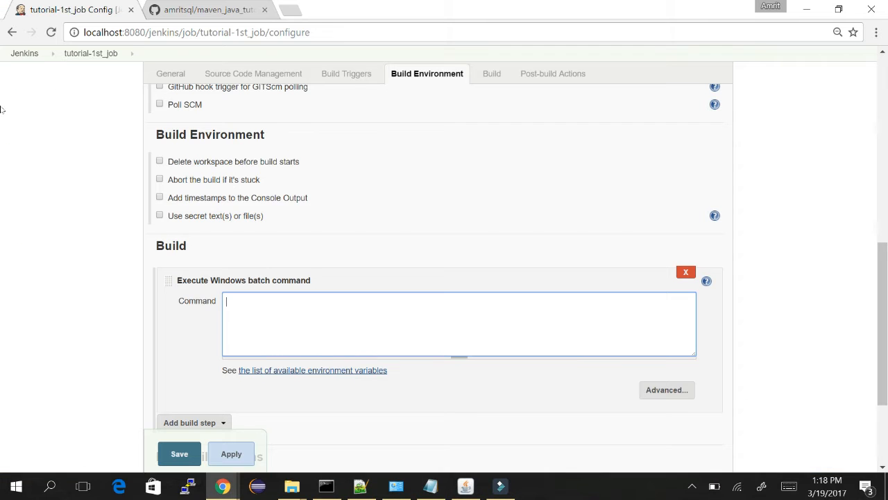
text(Echo "Hi, this is my first jenkins job")
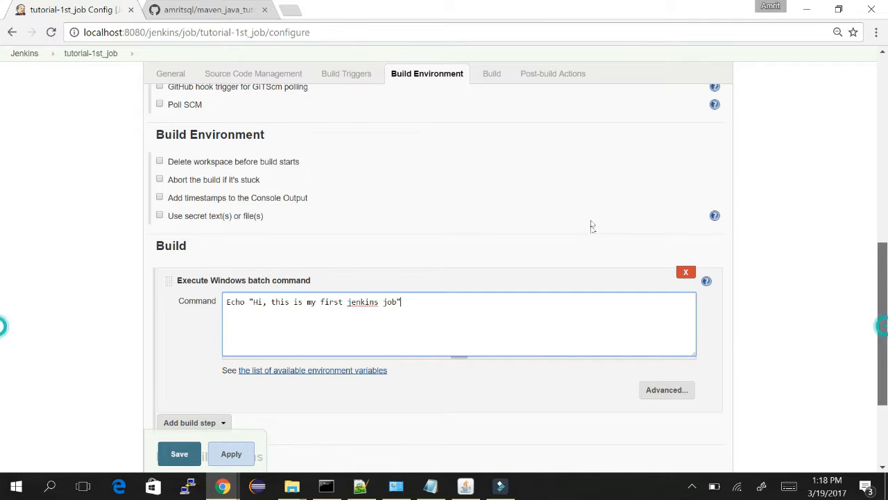
scroll(down, 3)
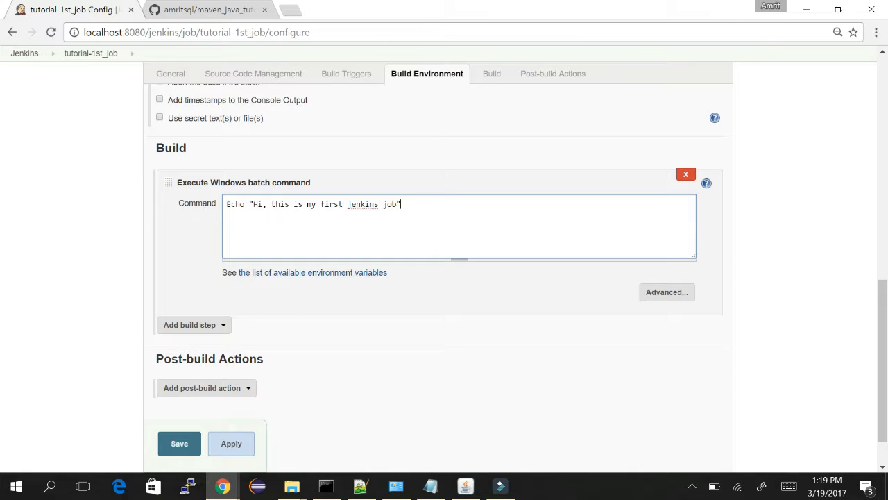
mouse_move(164, 260)
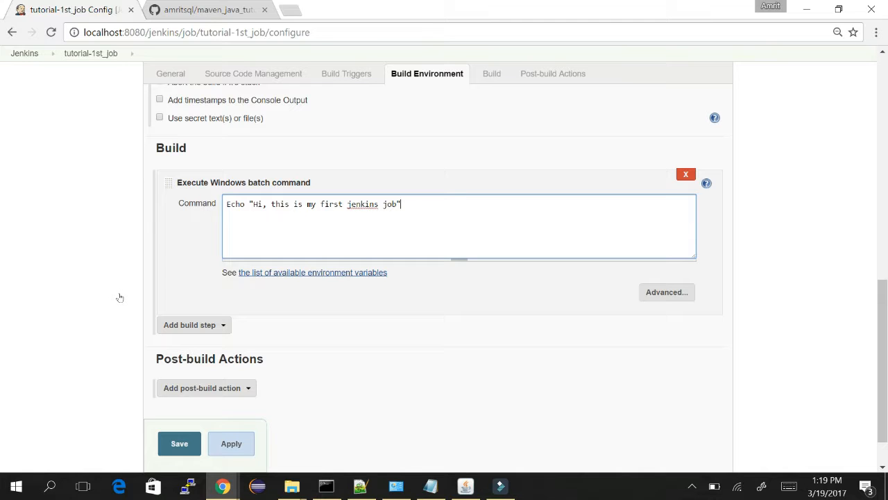
click(179, 443)
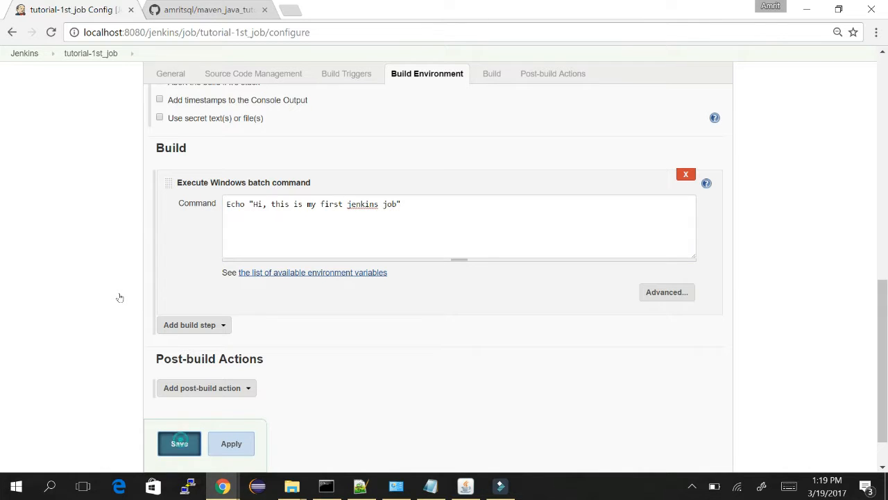
Save the tutorial-1st_job configuration and trigger a build.
click(179, 442)
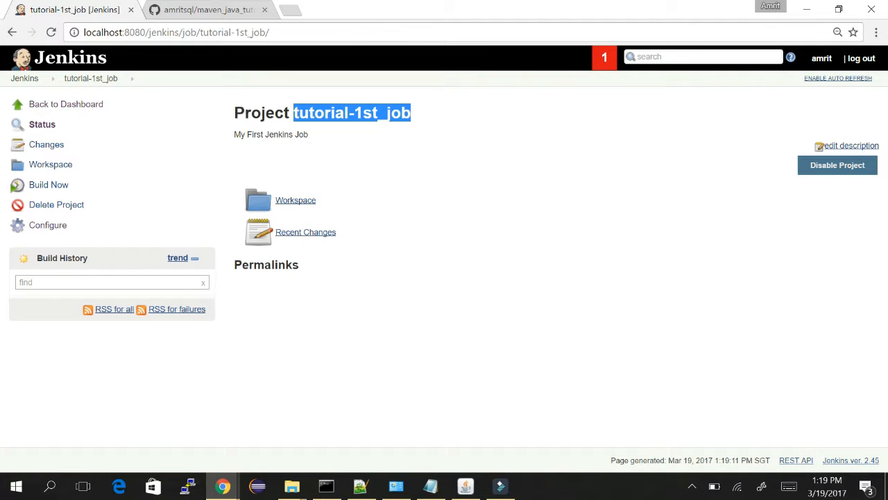
mouse_move(156, 94)
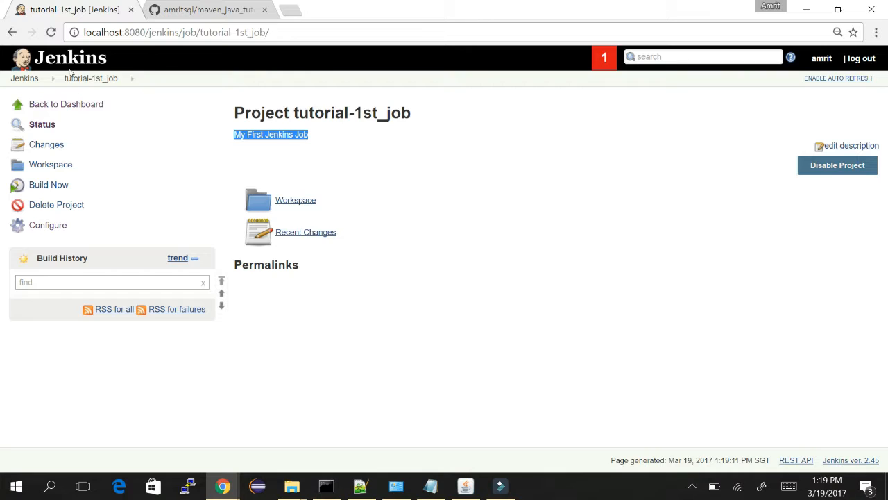
mouse_move(42, 124)
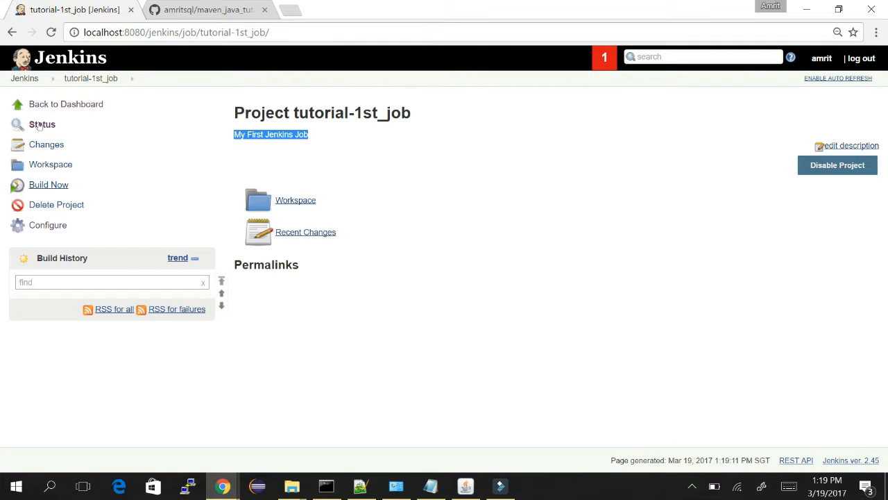
click(48, 184)
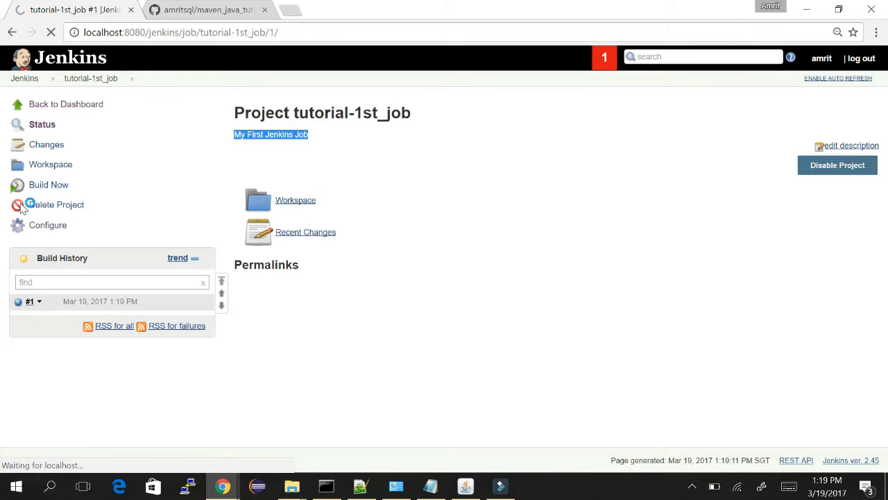
Open build #1 and view its console output ending in Finished: SUCCESS.
click(30, 301)
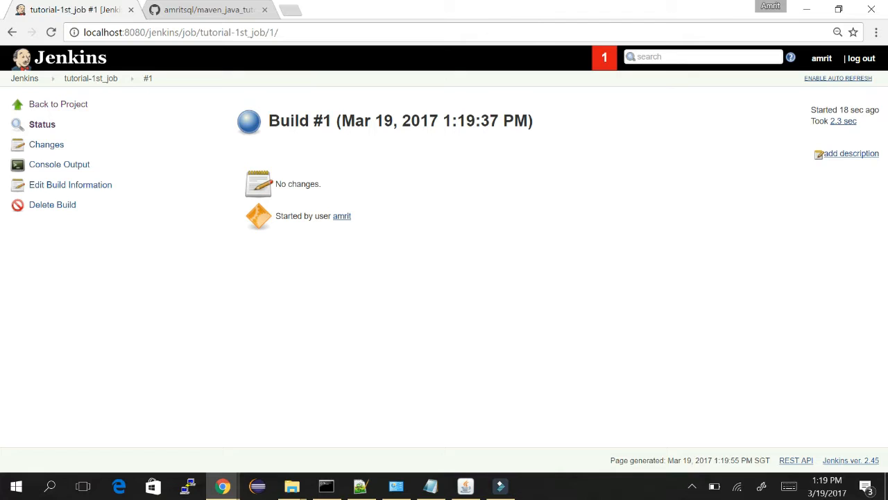
mouse_move(59, 164)
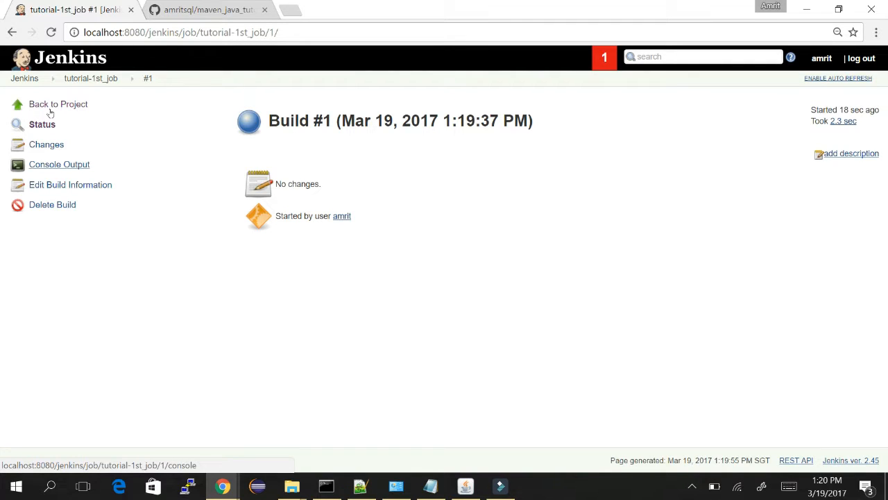
click(59, 164)
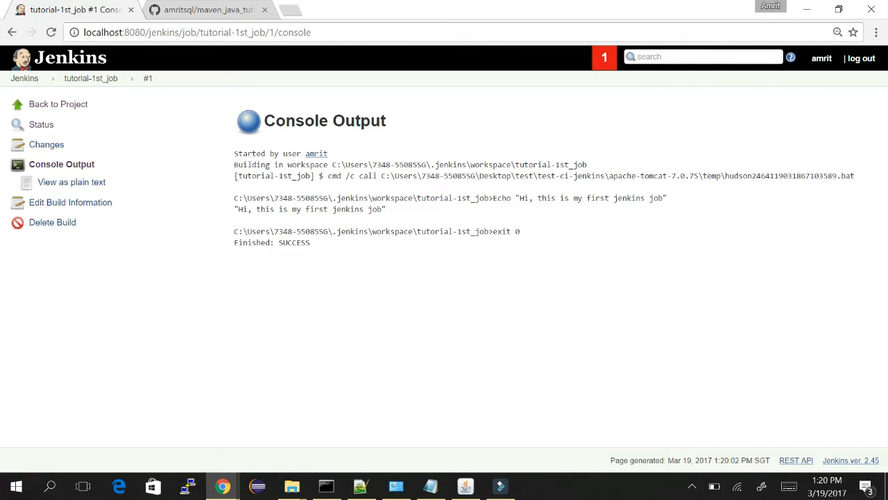
click(41, 124)
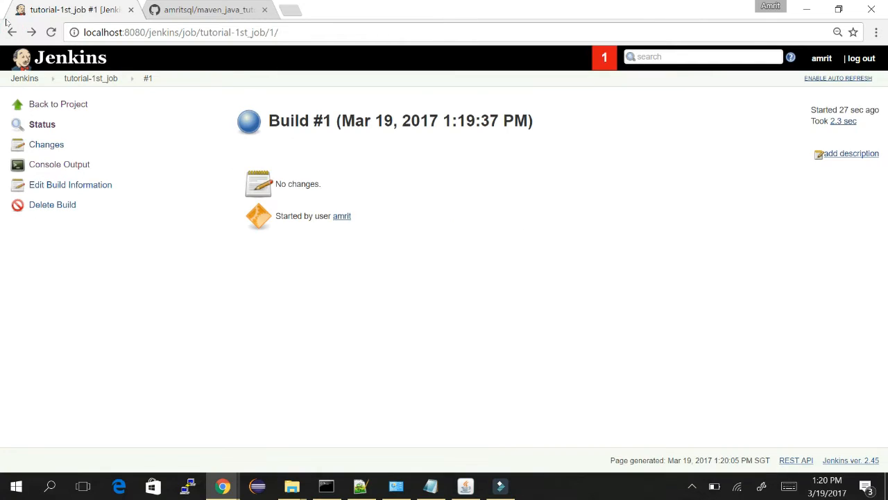
mouse_move(193, 155)
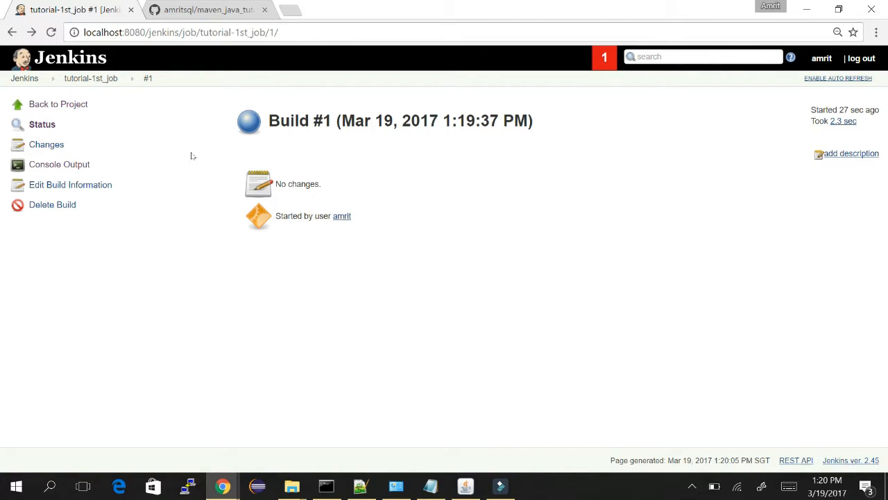
mouse_move(247, 155)
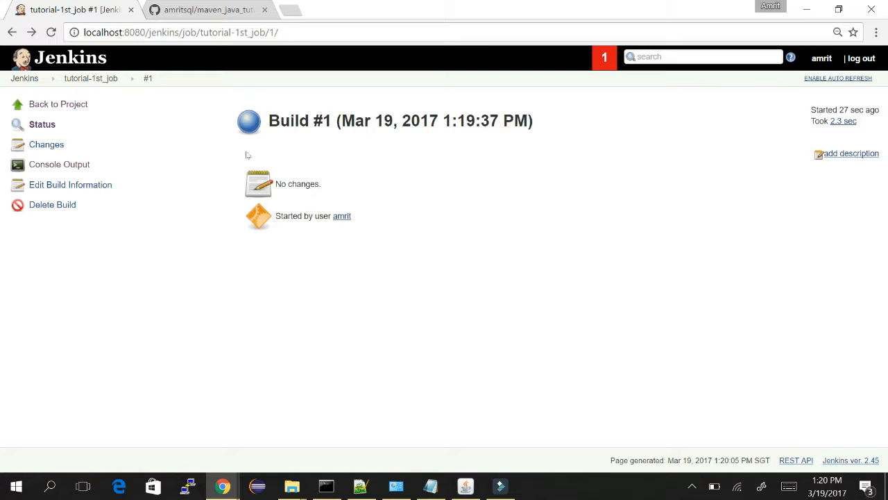
mouse_move(235, 113)
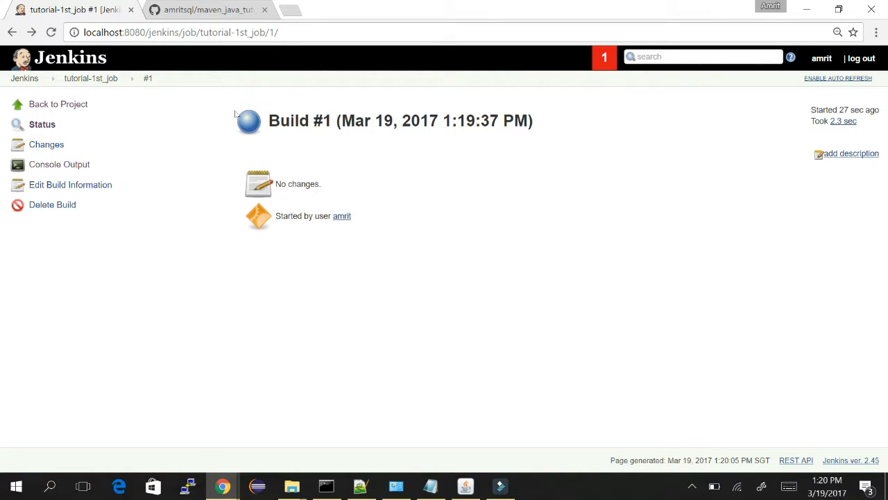
mouse_move(214, 110)
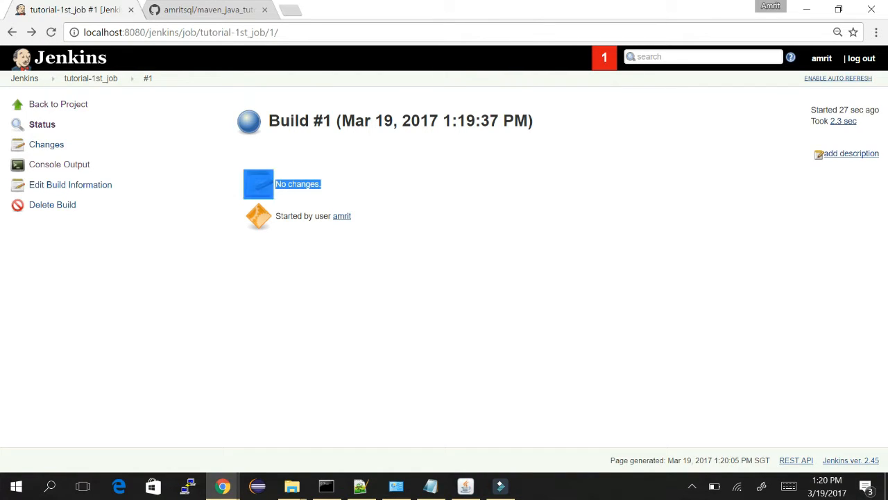
mouse_move(240, 94)
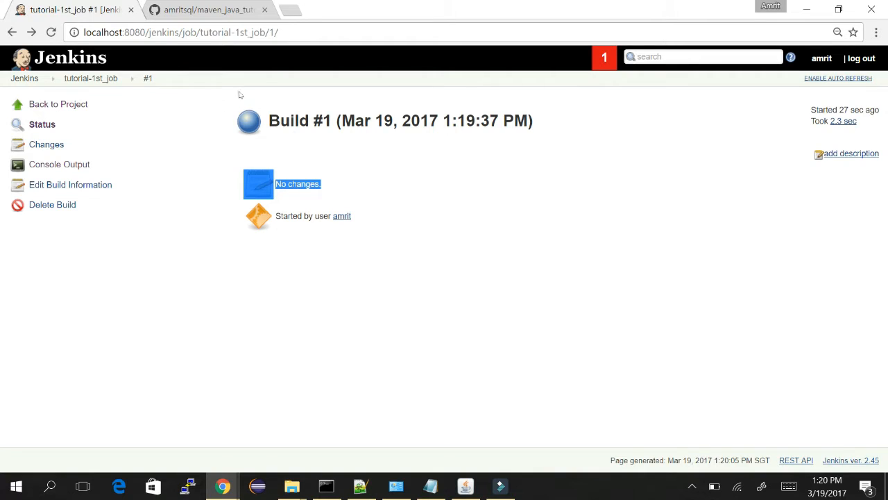
mouse_move(270, 101)
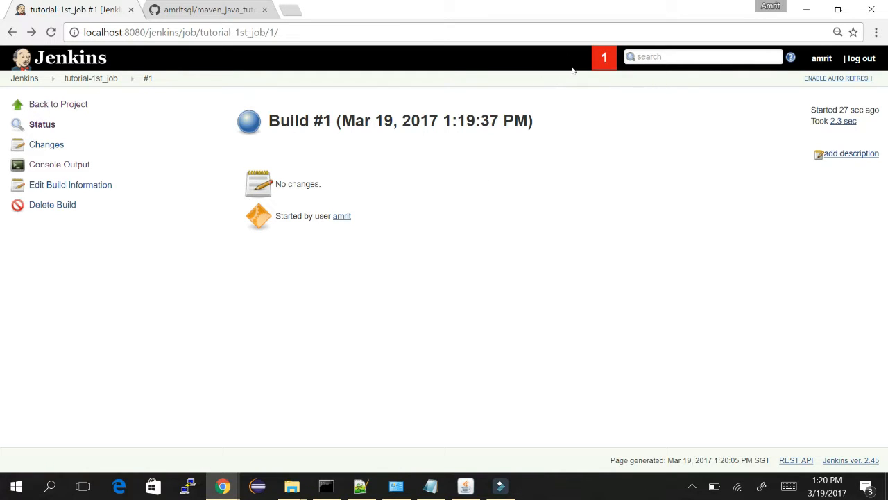
mouse_move(410, 89)
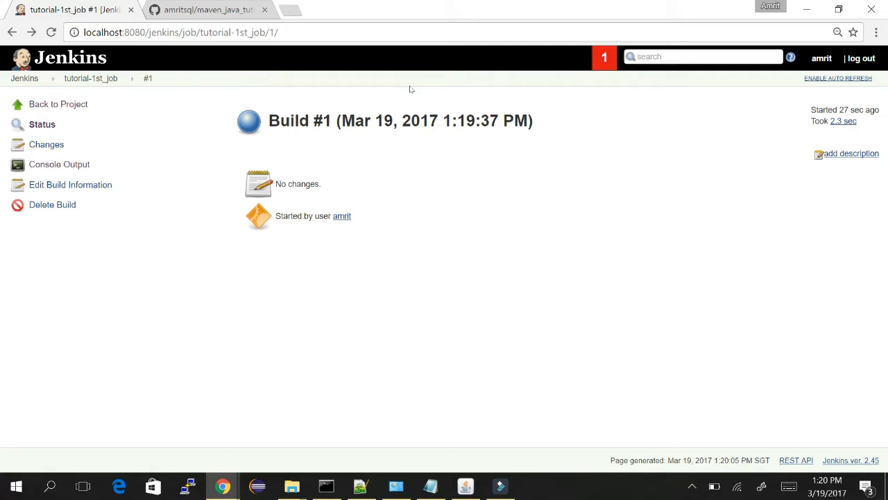
mouse_move(256, 104)
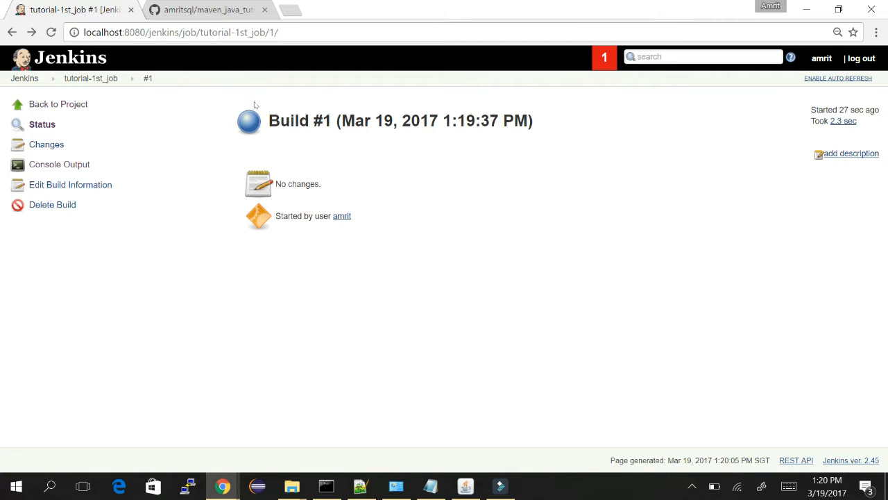
mouse_move(124, 100)
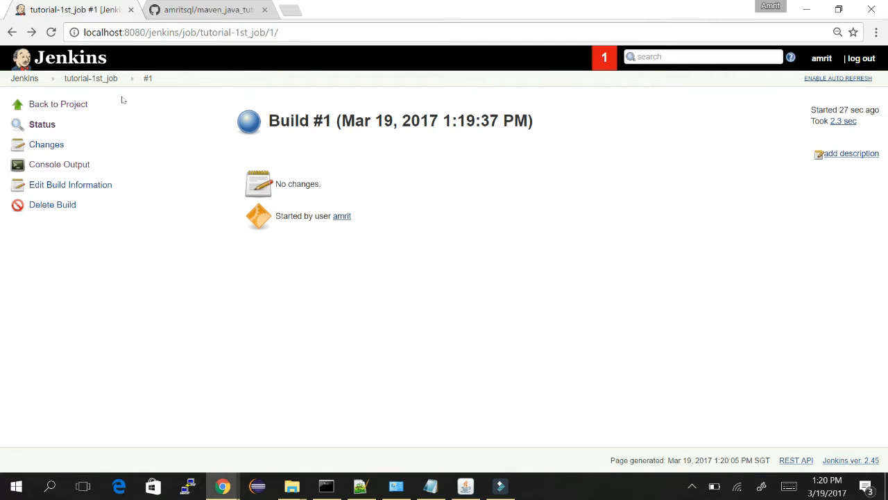
mouse_move(59, 163)
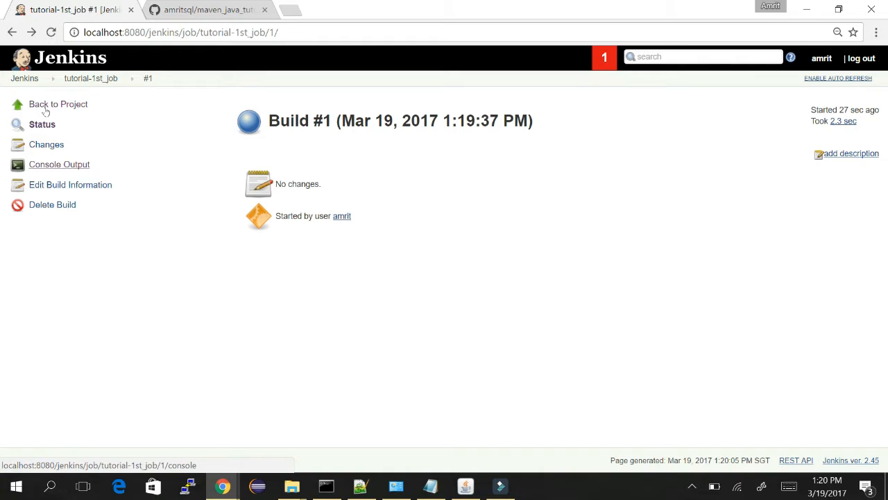
click(58, 104)
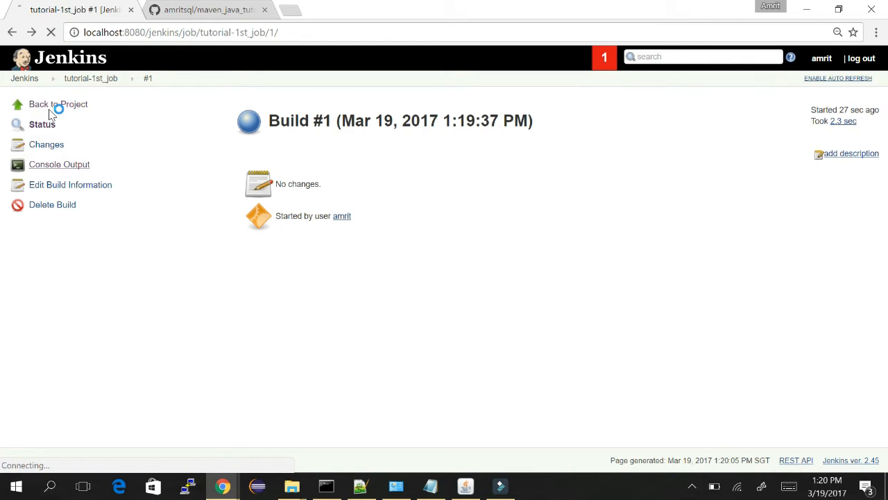
click(59, 164)
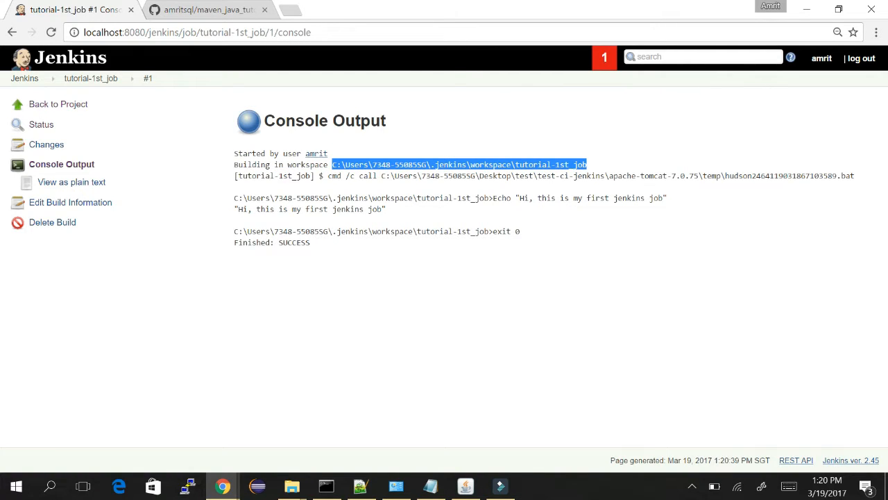
mouse_move(168, 276)
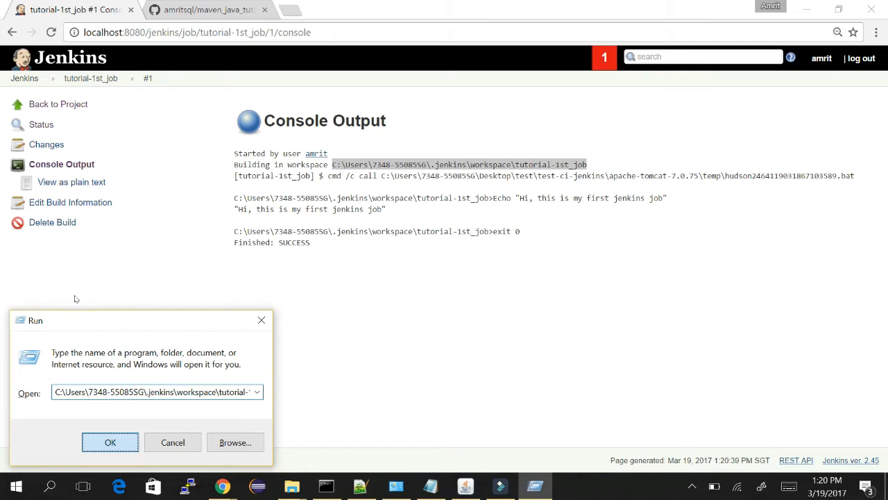
click(110, 442)
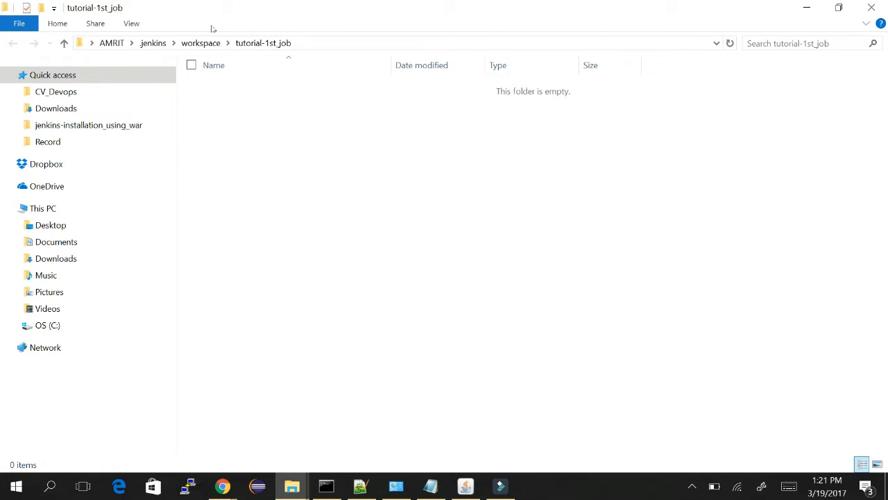
click(222, 486)
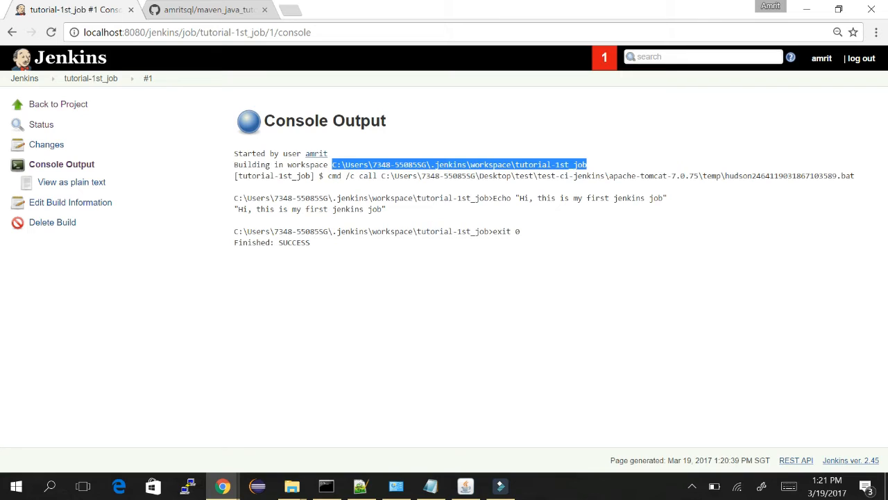
mouse_move(303, 125)
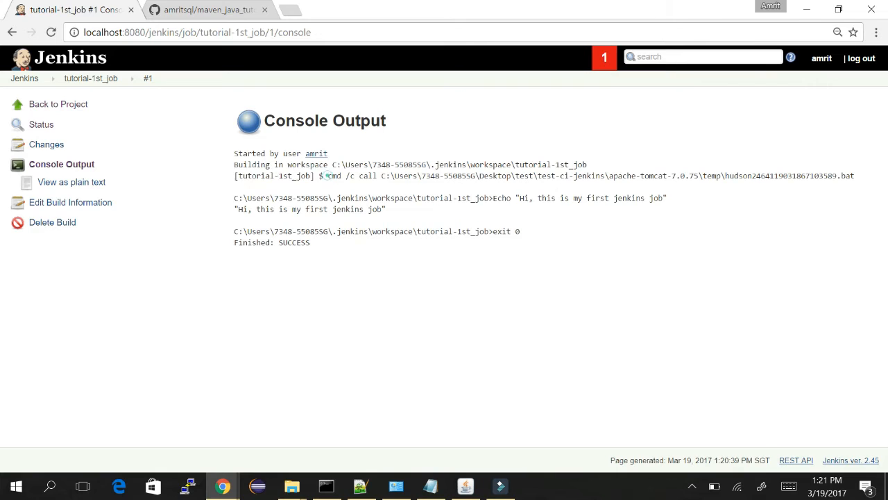
drag(326, 175, 855, 176)
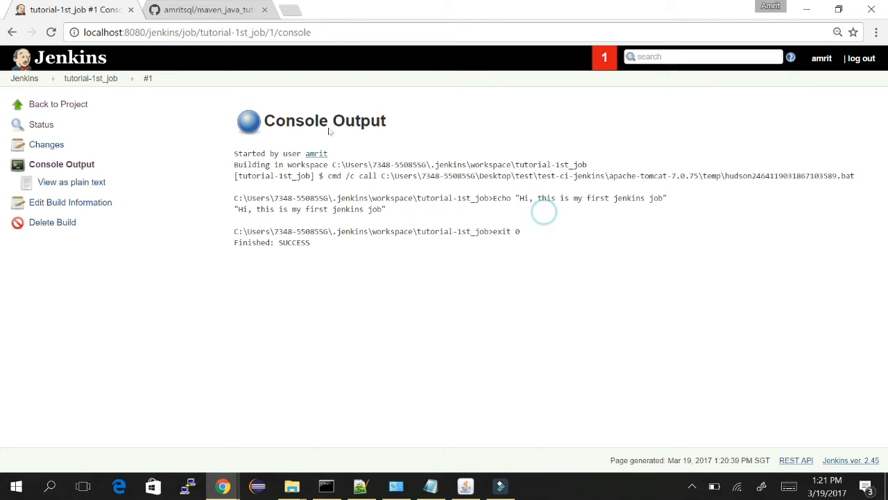
drag(493, 197, 565, 198)
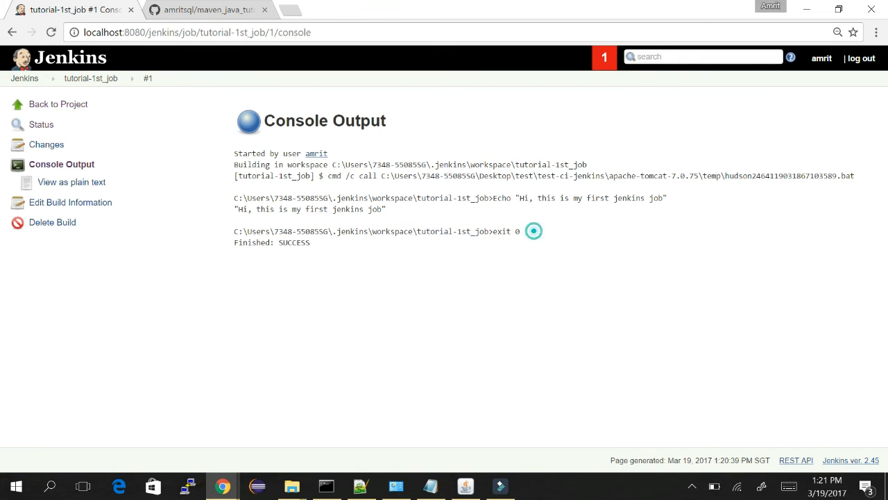
drag(460, 231, 525, 231)
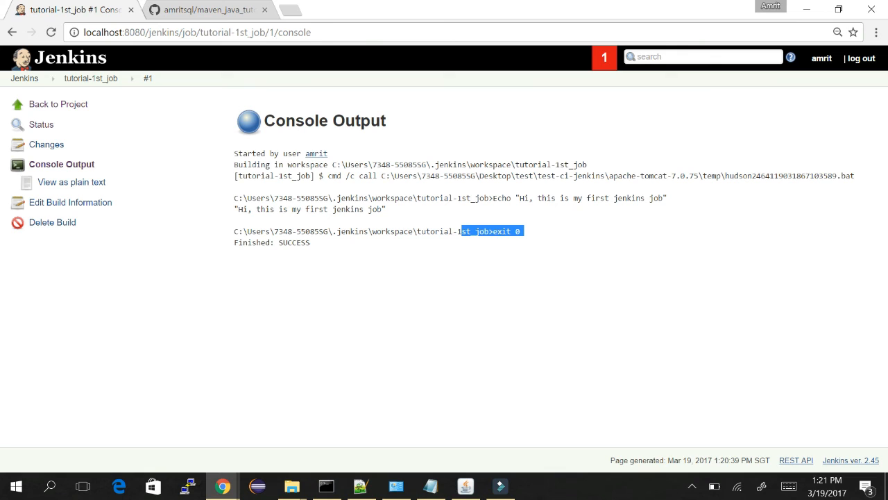